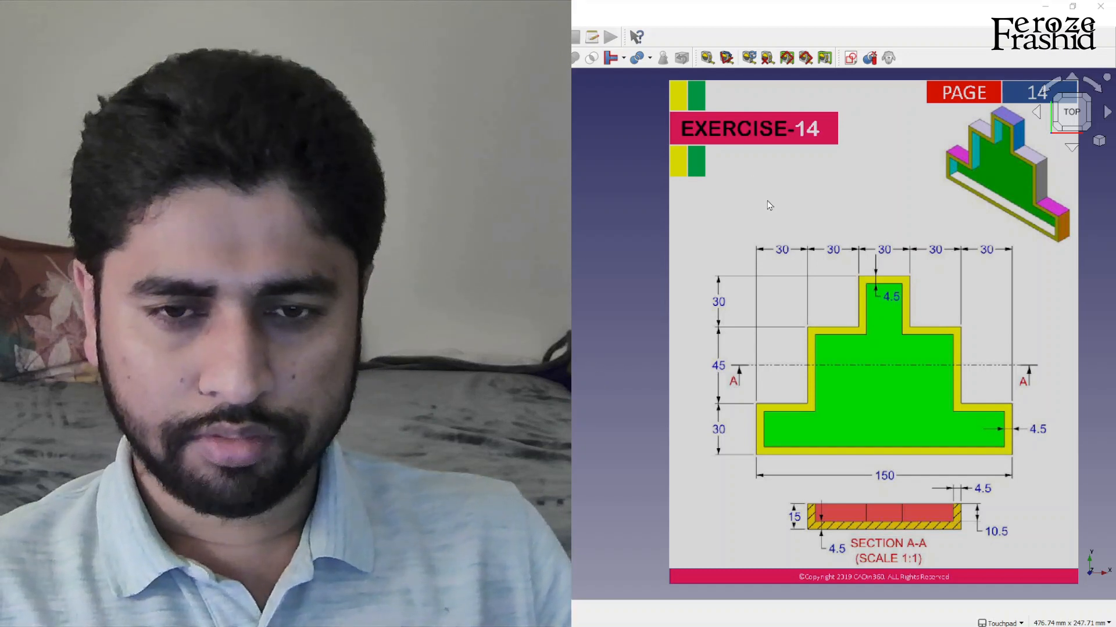
mouse_move(799, 315)
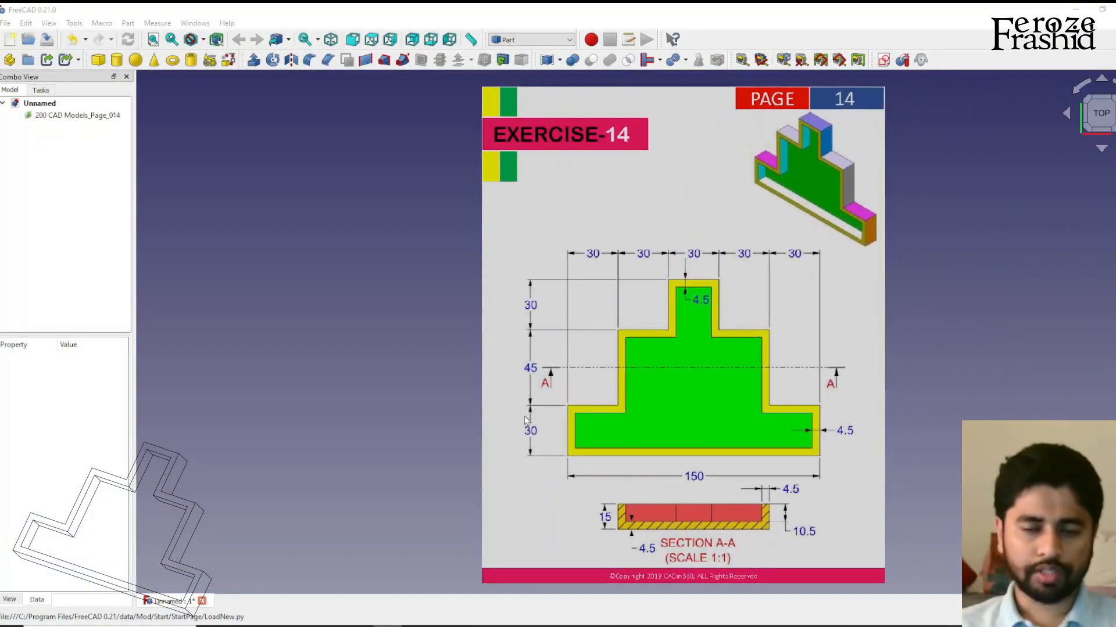
mouse_move(788, 400)
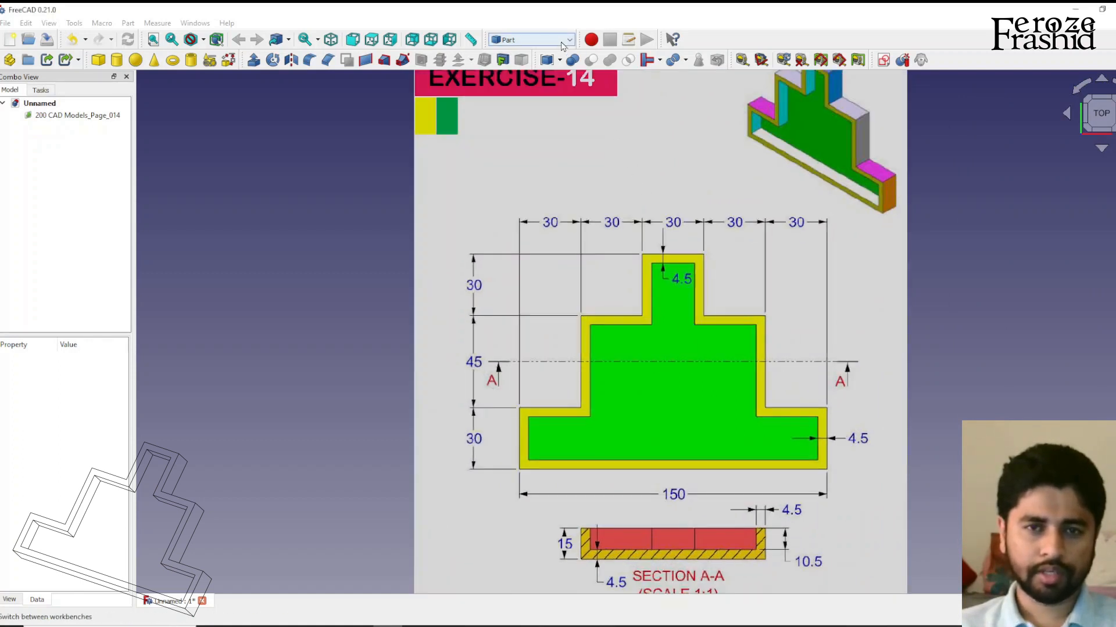
Calibrate the reference image's 150 dimension to 150 mm, resizing it to about 239.88 × 295.76 mm
left_click(530, 39)
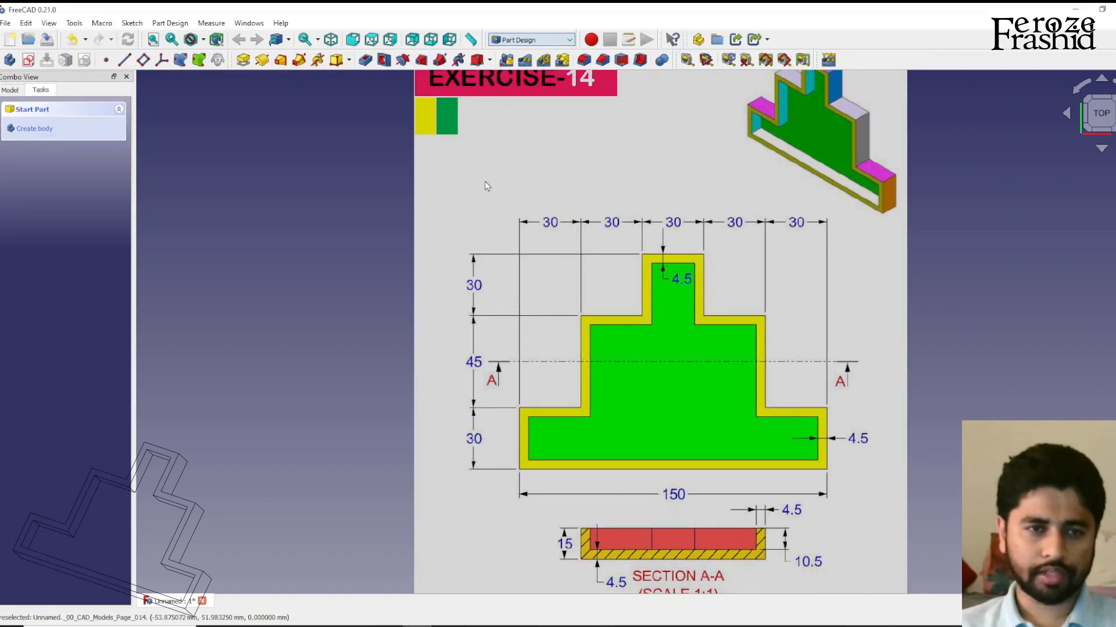
mouse_move(199, 60)
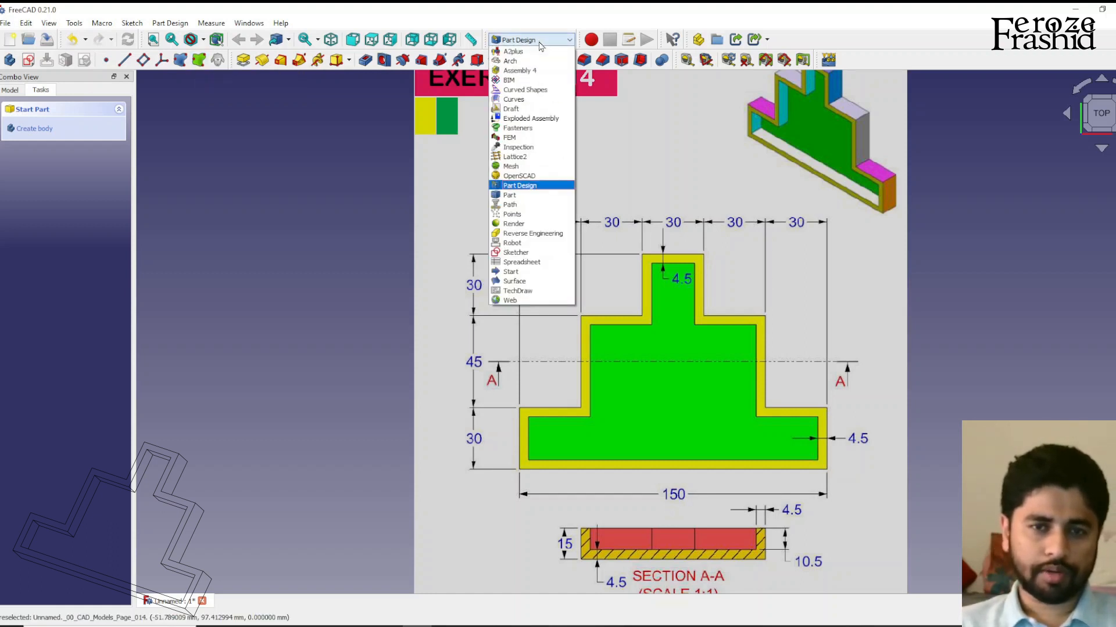
left_click(509, 195)
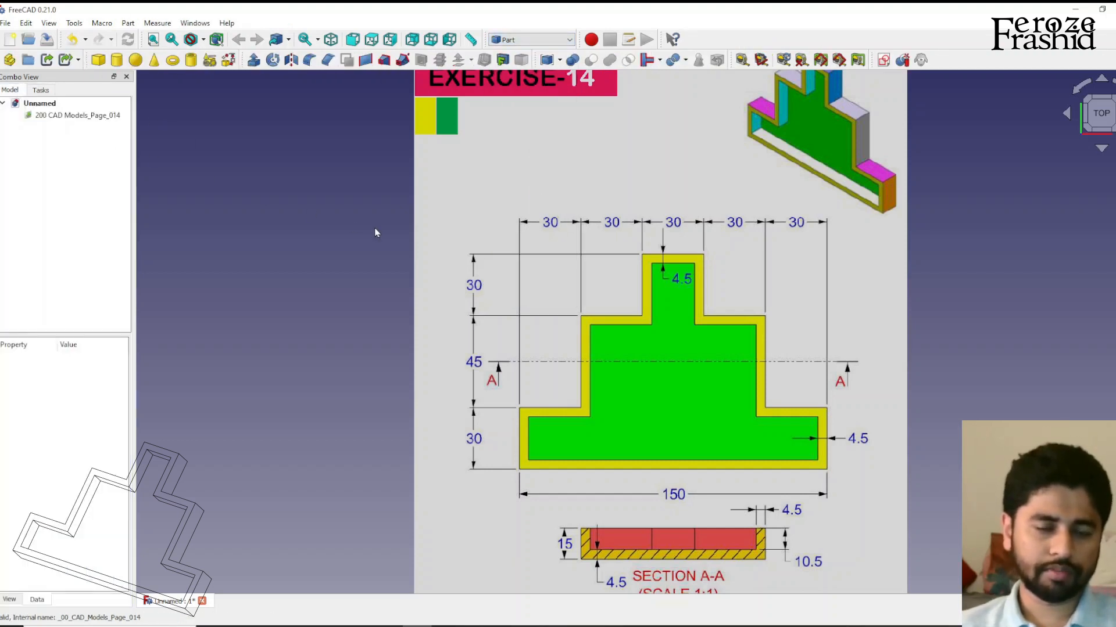
left_click(77, 115)
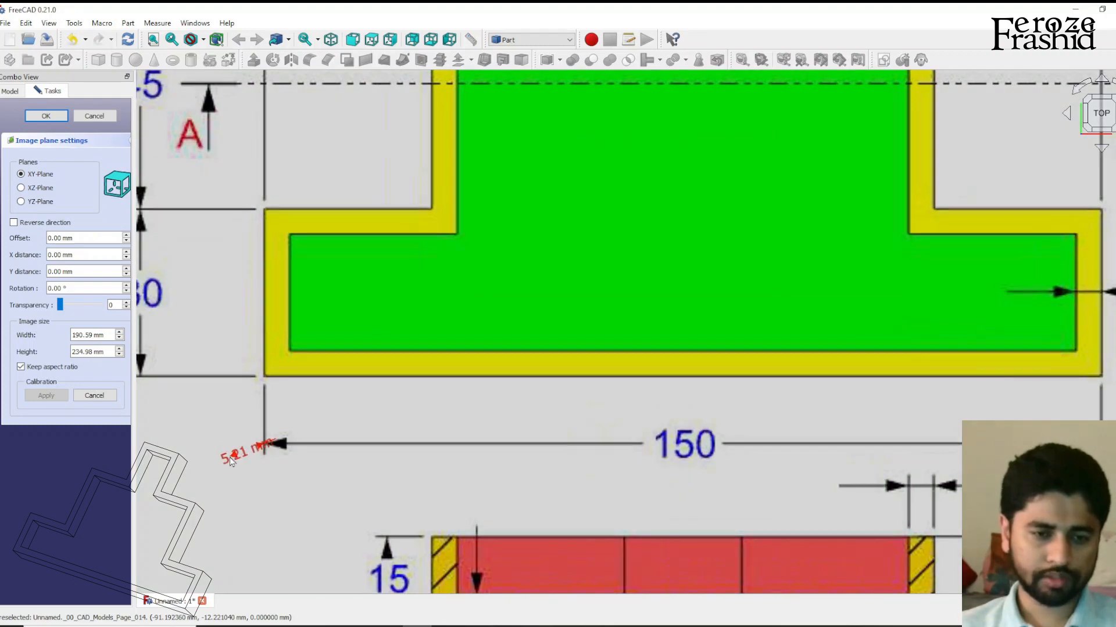
scroll("up", 3)
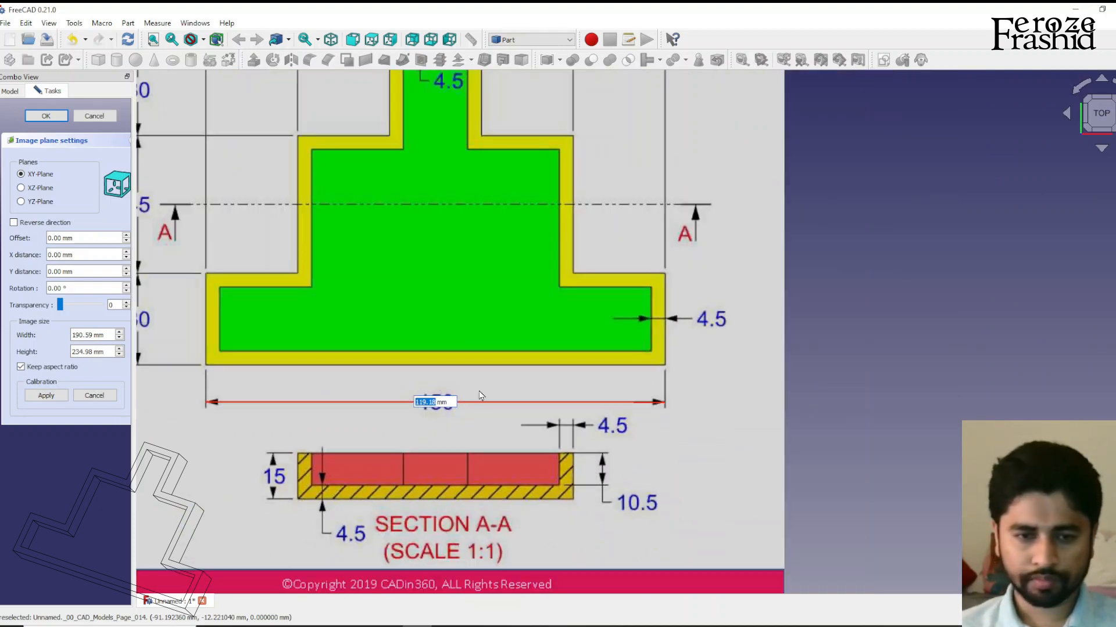
scroll("up", 3)
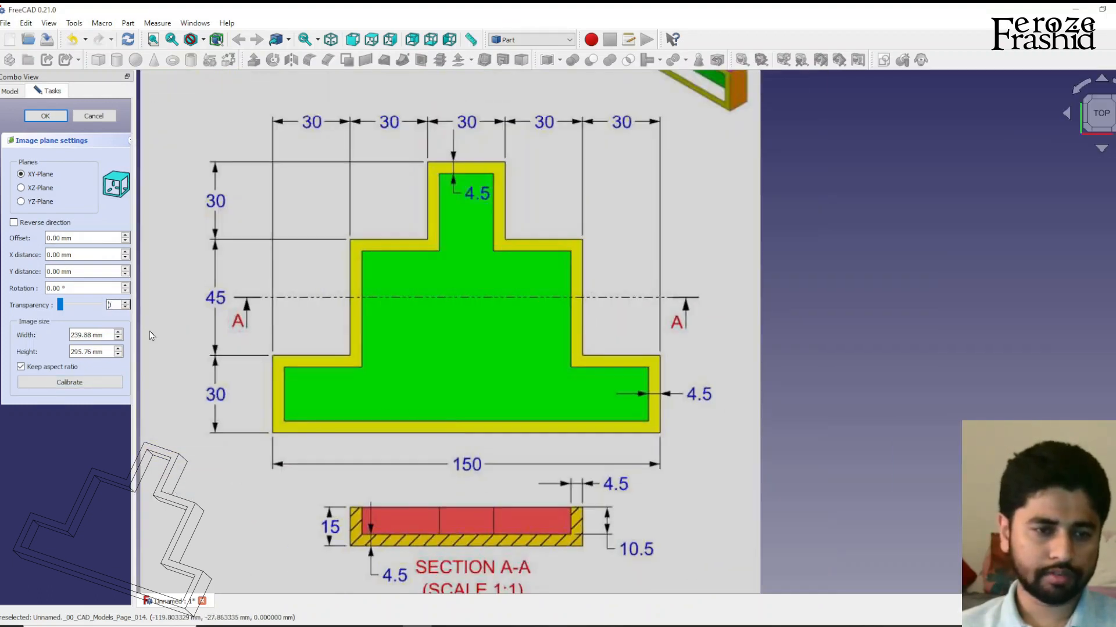
left_click(44, 115)
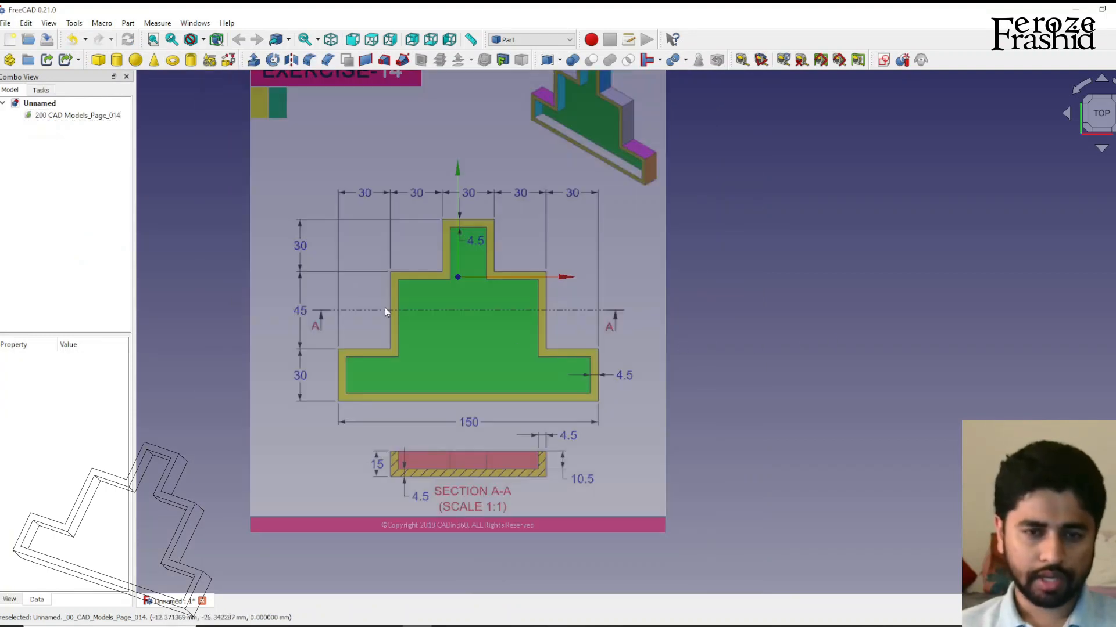
Transform the reference image so the T profile's lower-left corner meets the origin
right_click(76, 114)
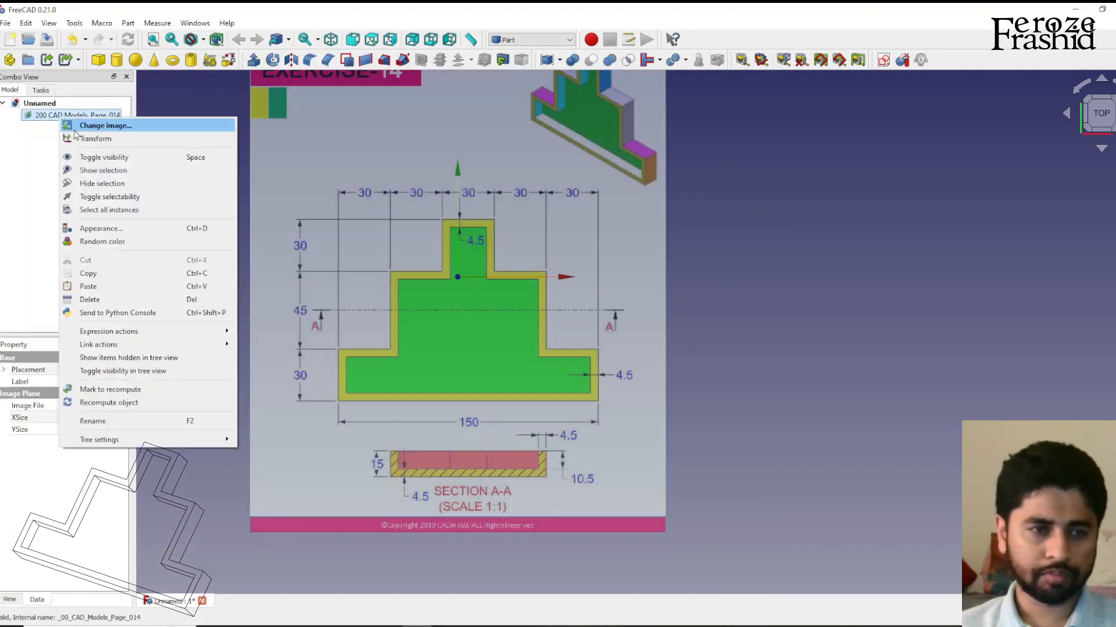
left_click(95, 138)
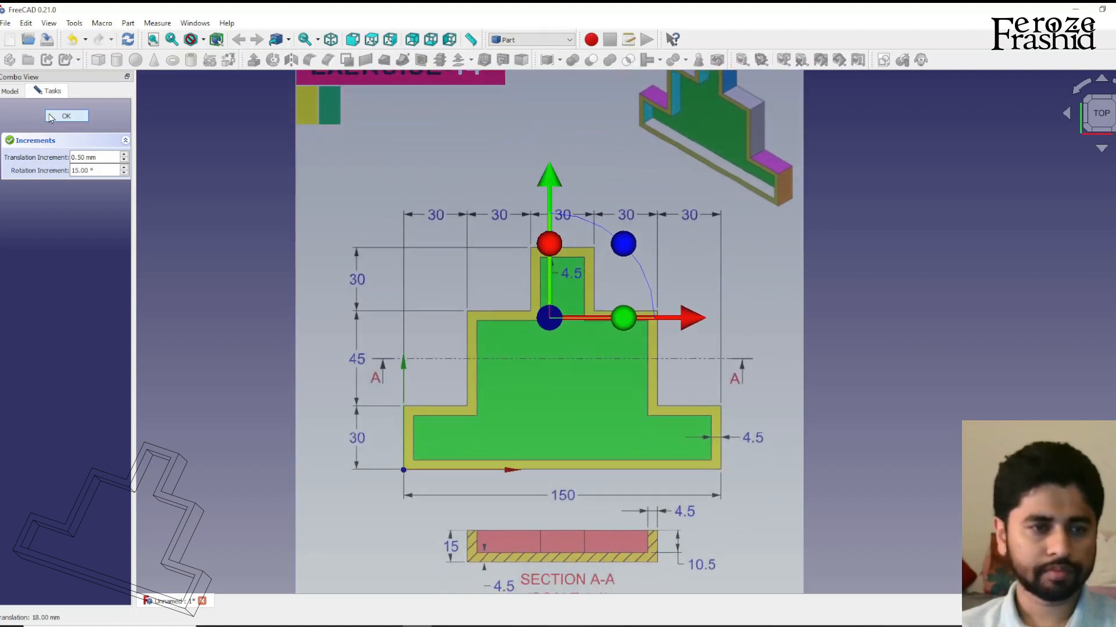
left_click(65, 116)
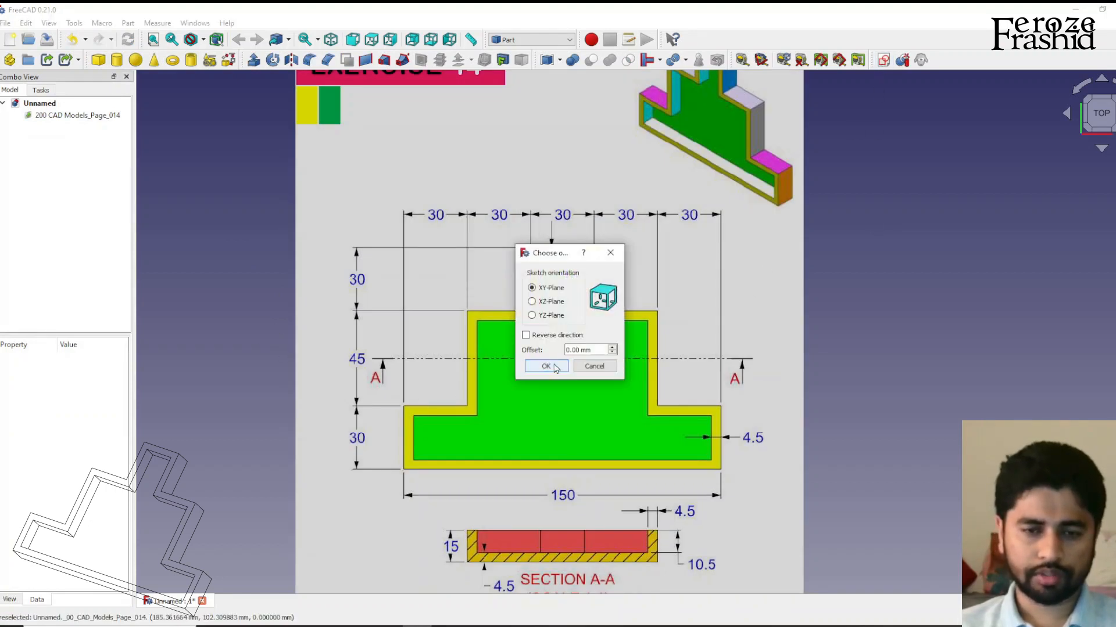
Place the new sketch on the XY plane
left_click(545, 366)
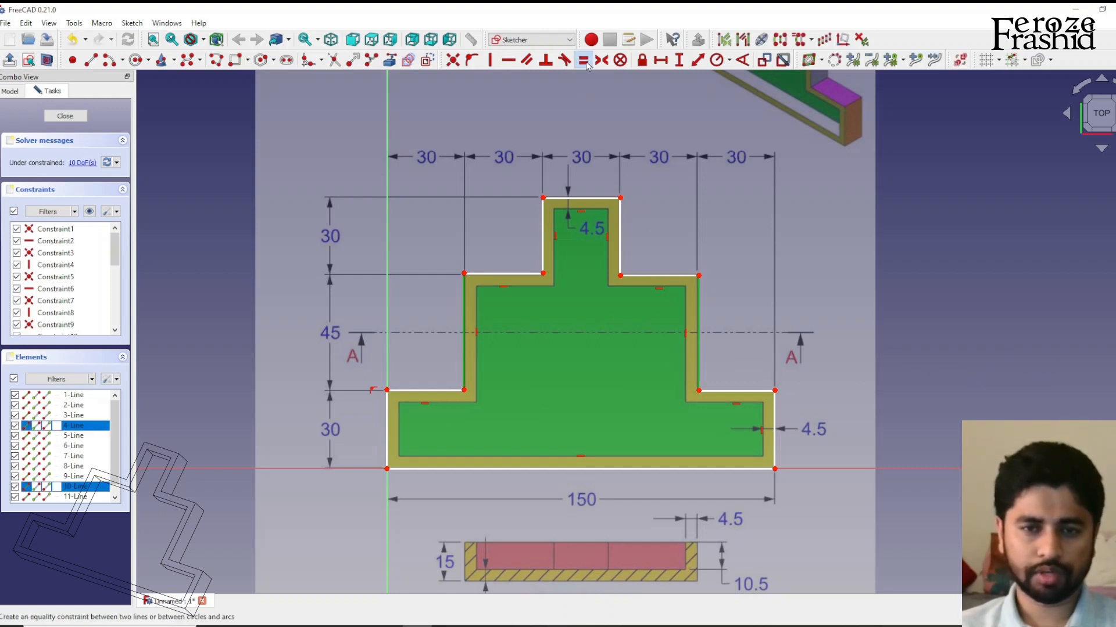
Fully constrain the T outline with equal edges, 30 mm and 45 mm dimensions, then close
left_click(584, 60)
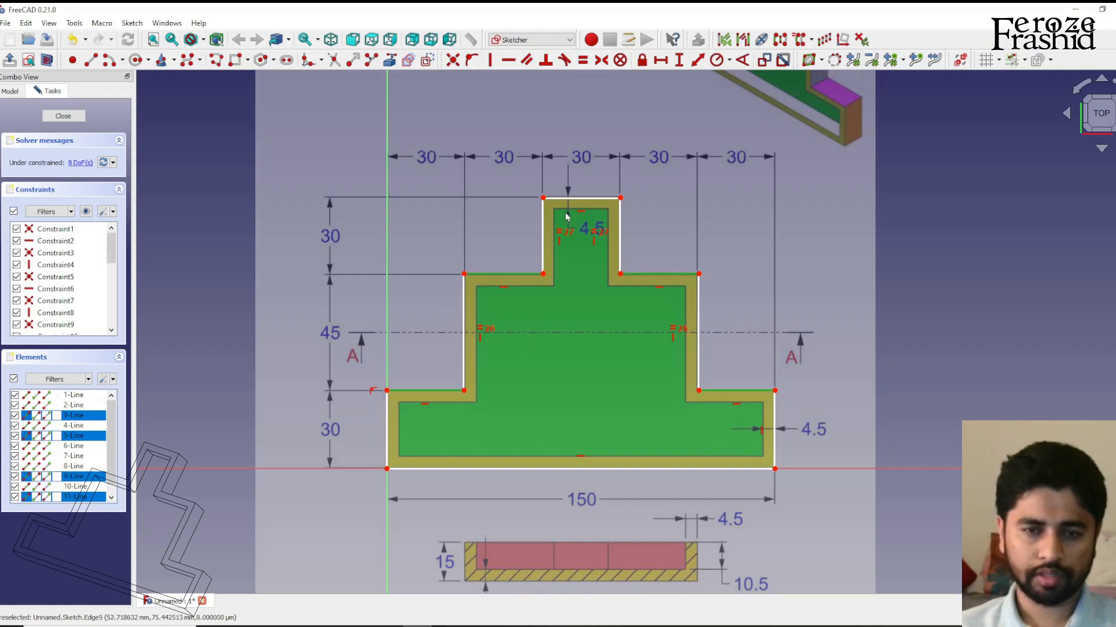
left_click(583, 60)
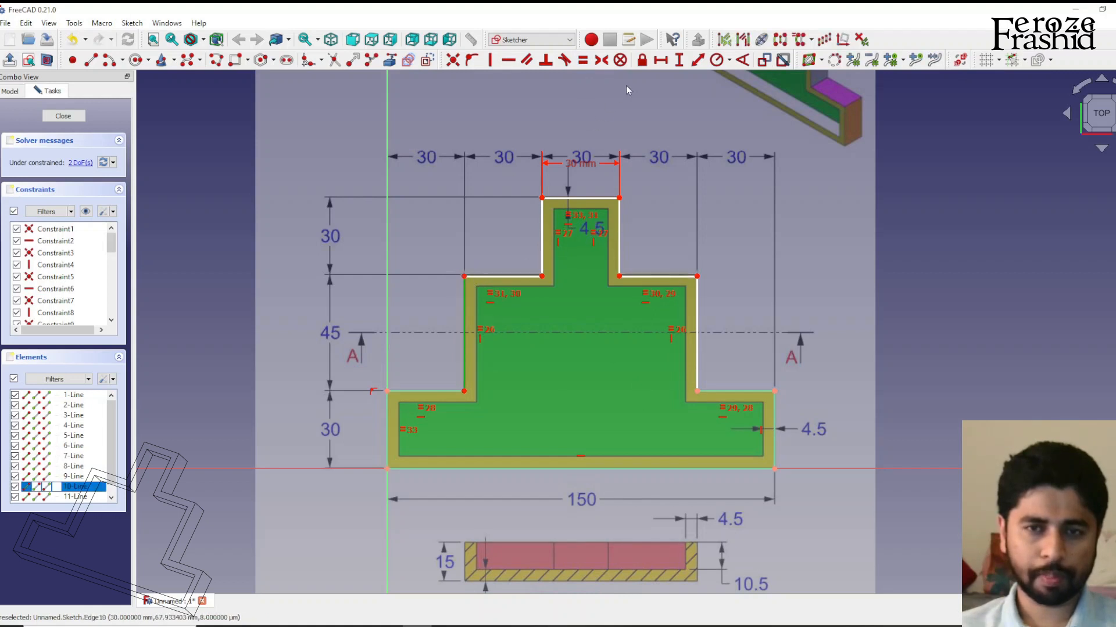
left_click(675, 60)
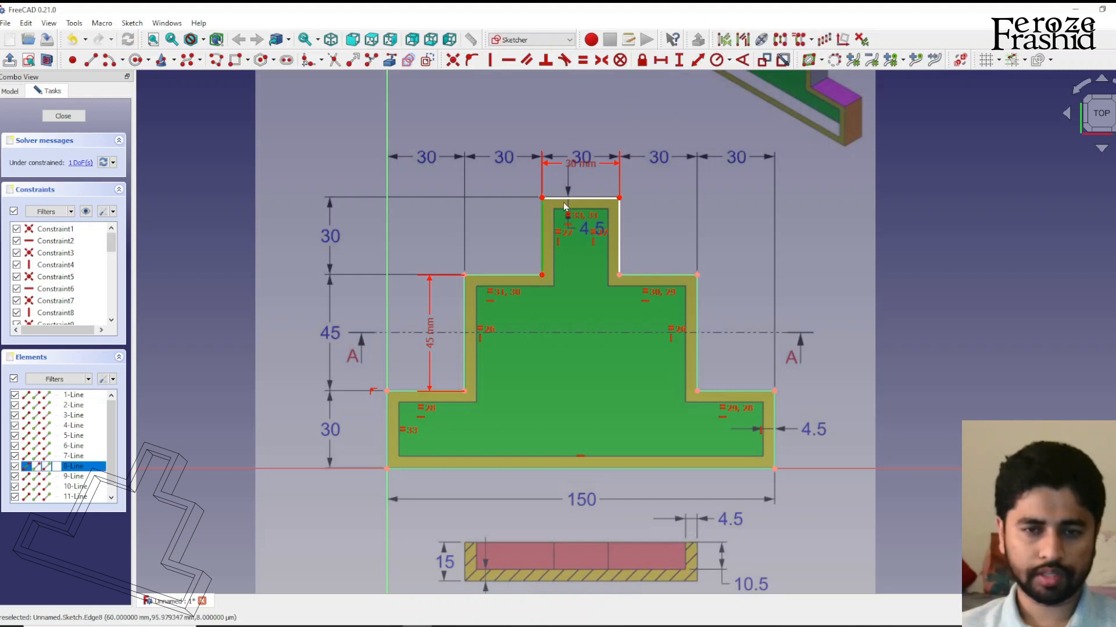
left_click(584, 60)
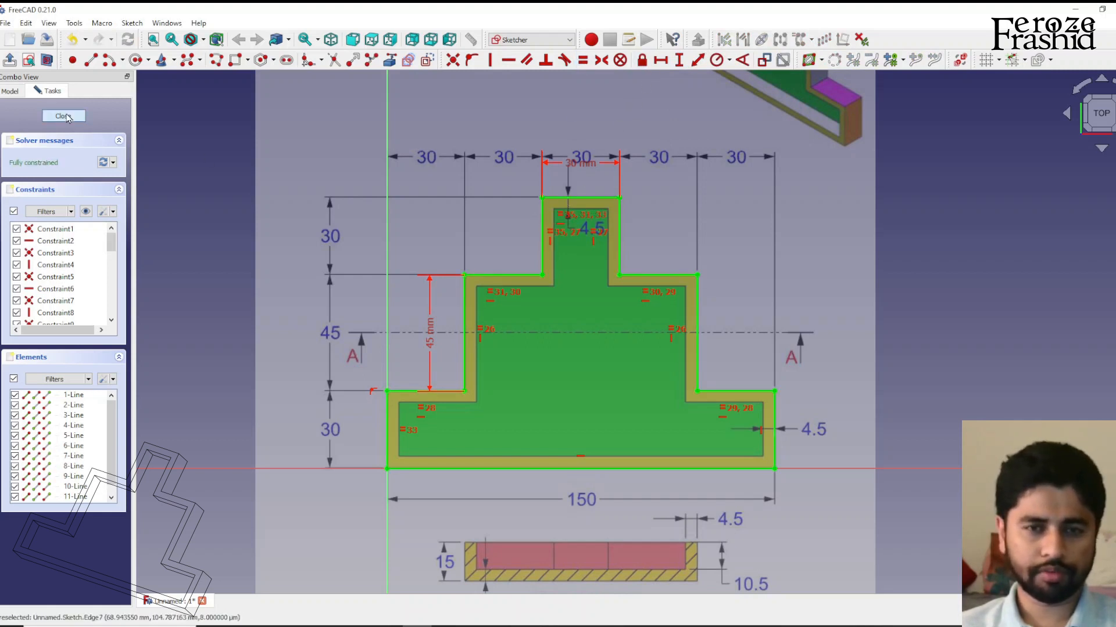
left_click(63, 115)
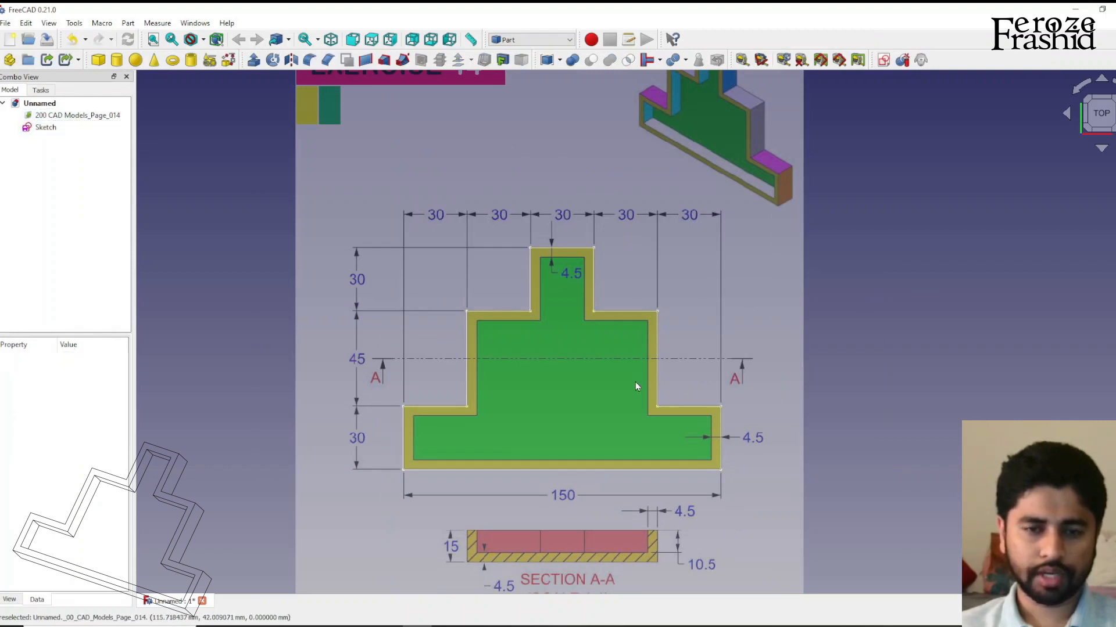
mouse_move(547, 278)
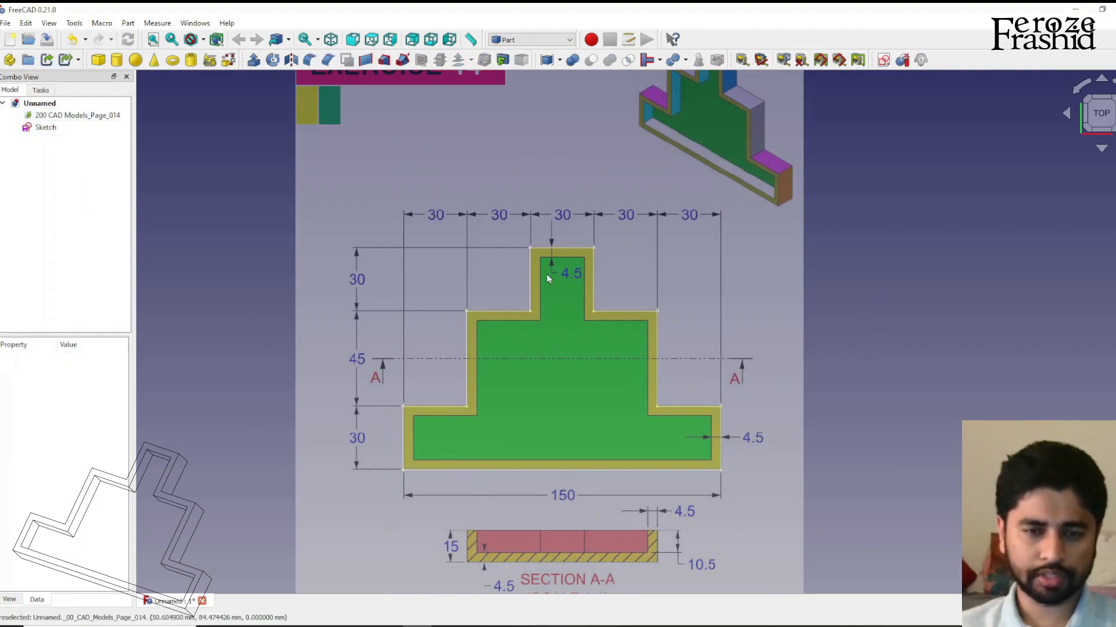
mouse_move(254, 85)
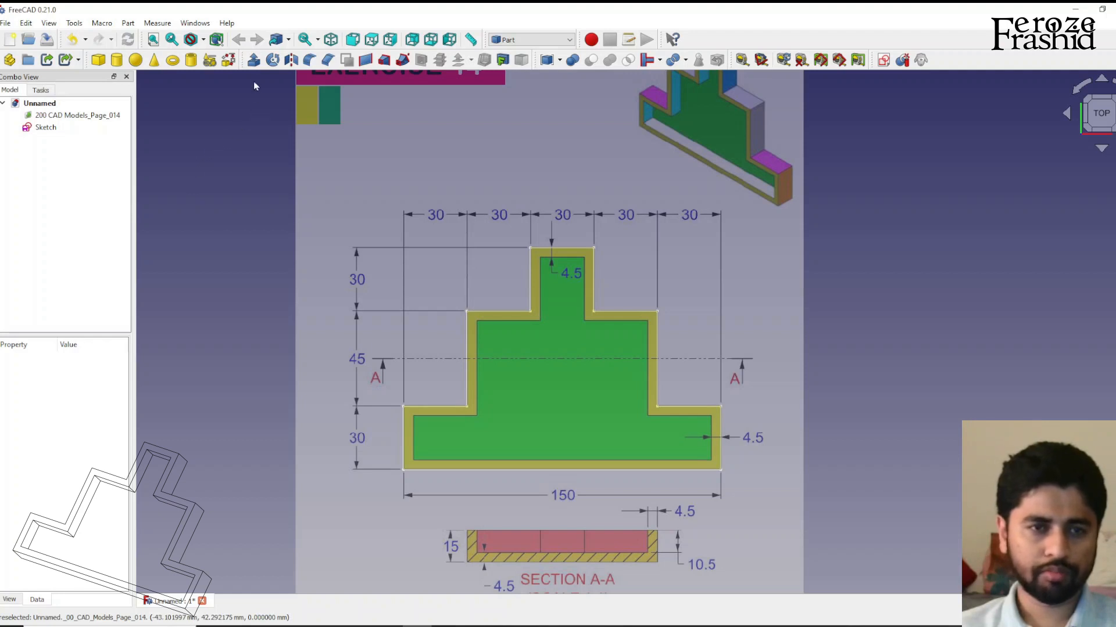
Extrude the T sketch 15 mm along its normal as a solid
left_click(254, 60)
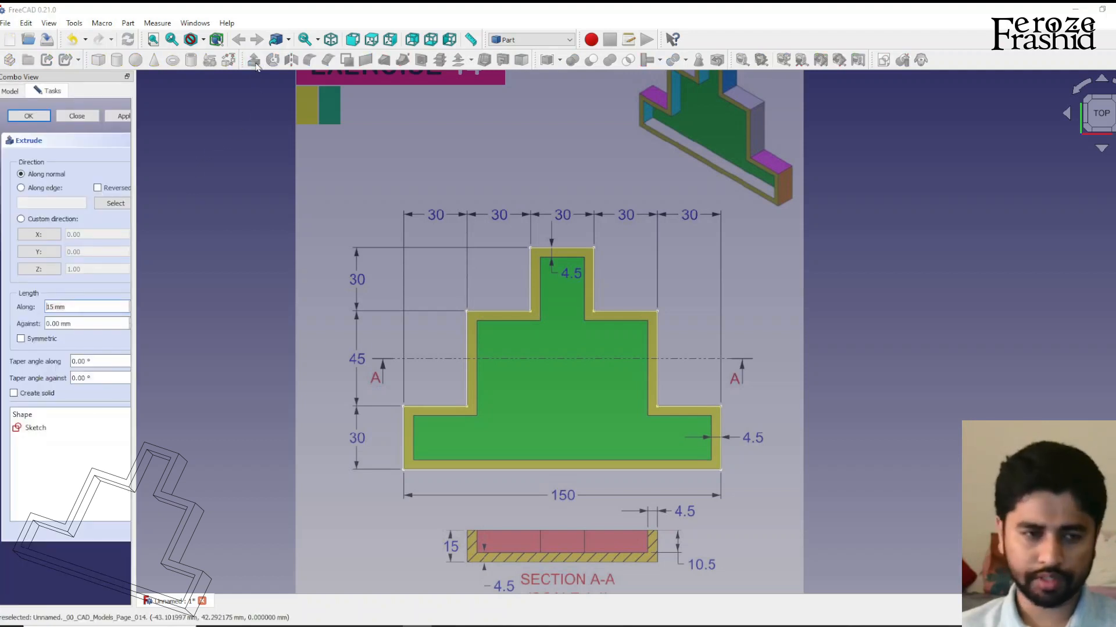
triple_click(86, 307)
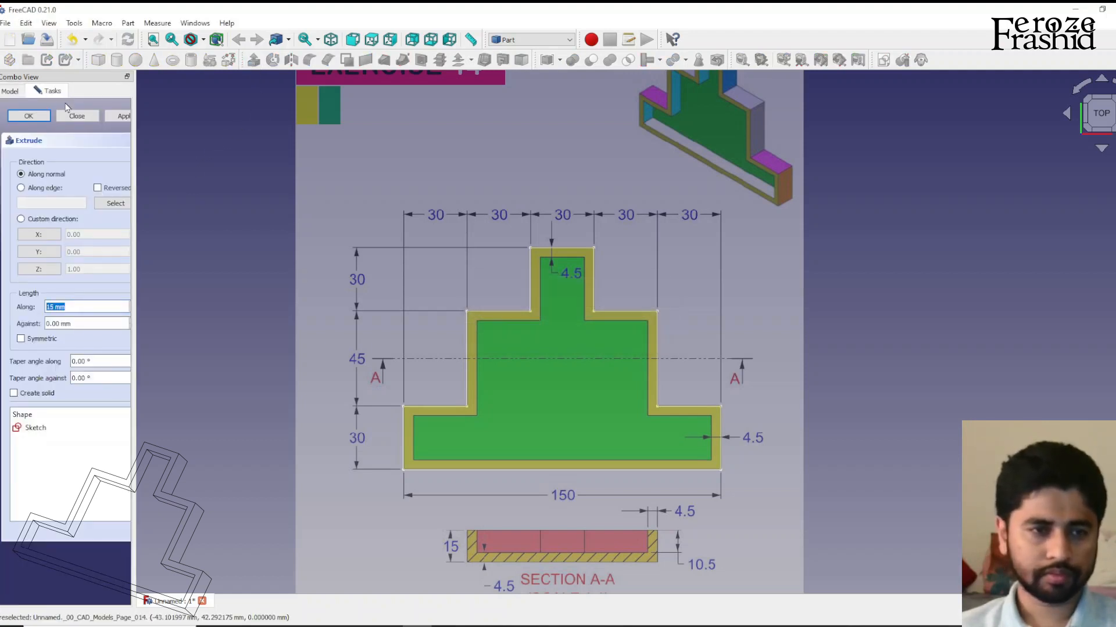
left_click(77, 116)
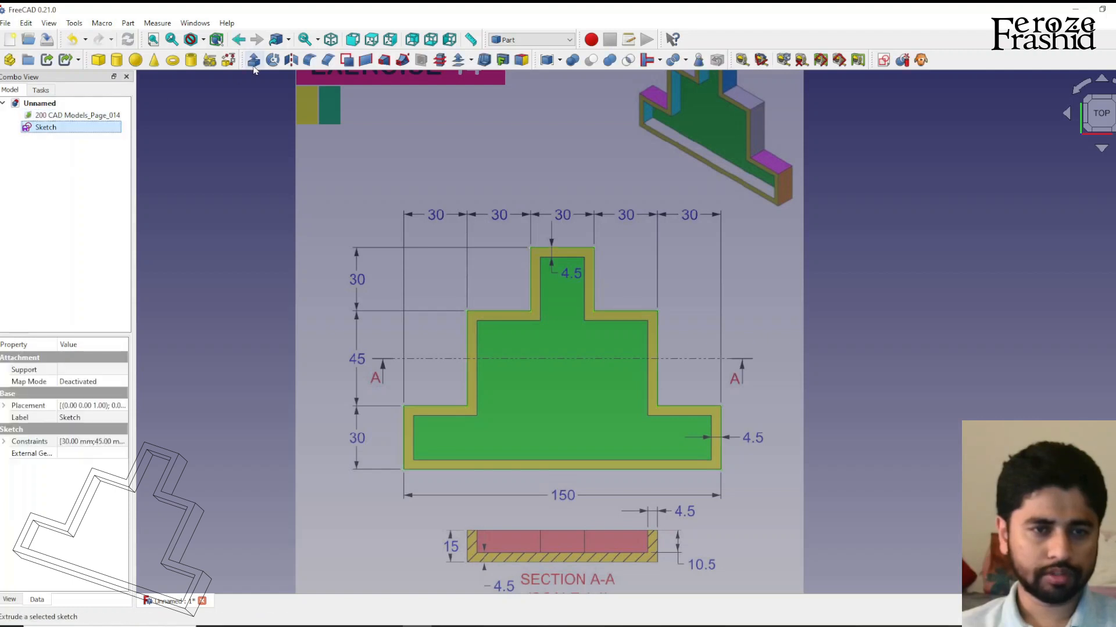
left_click(254, 59)
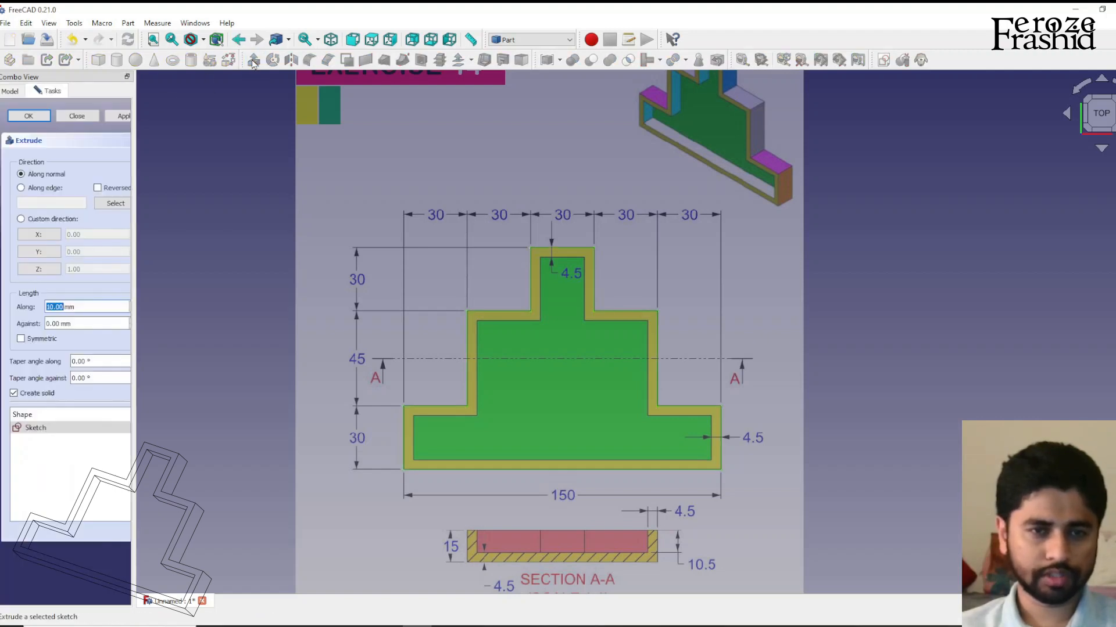
left_click(28, 116)
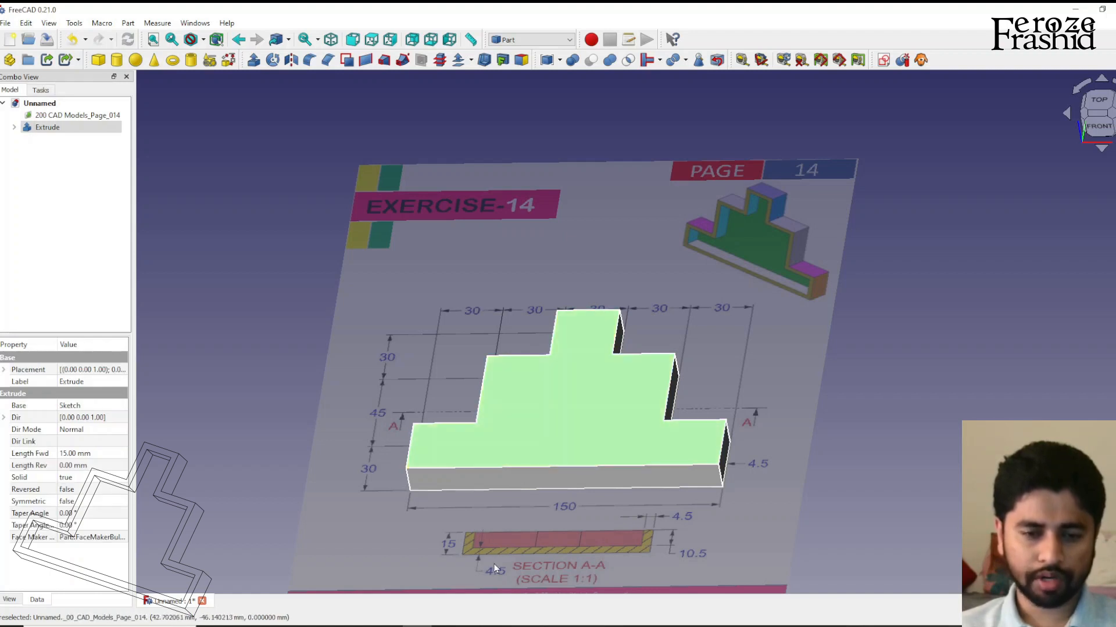
mouse_move(473, 190)
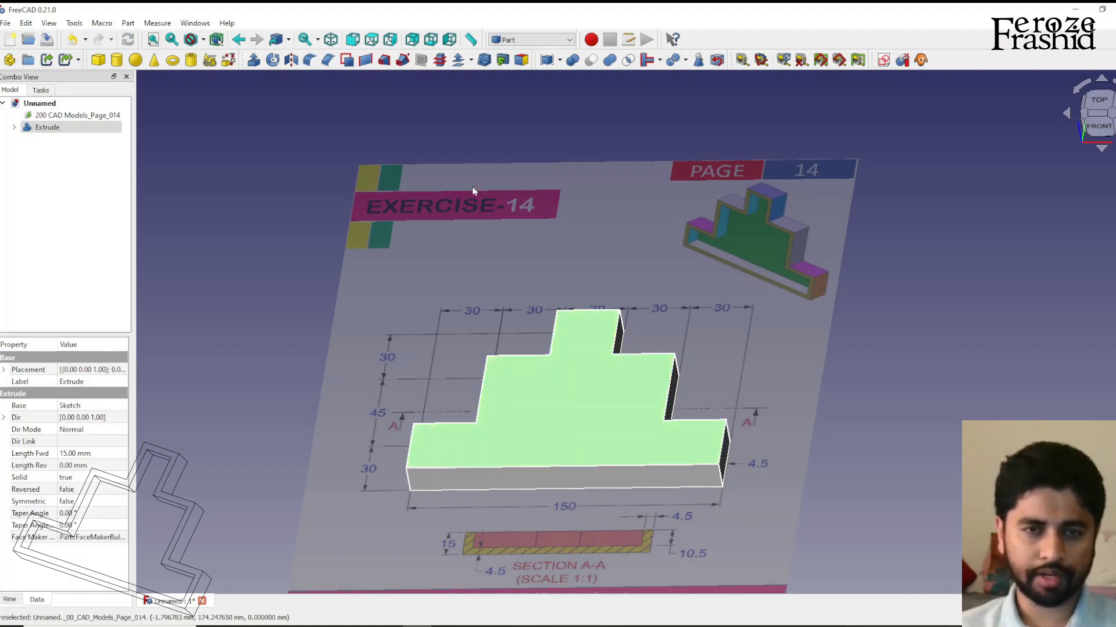
left_click(529, 39)
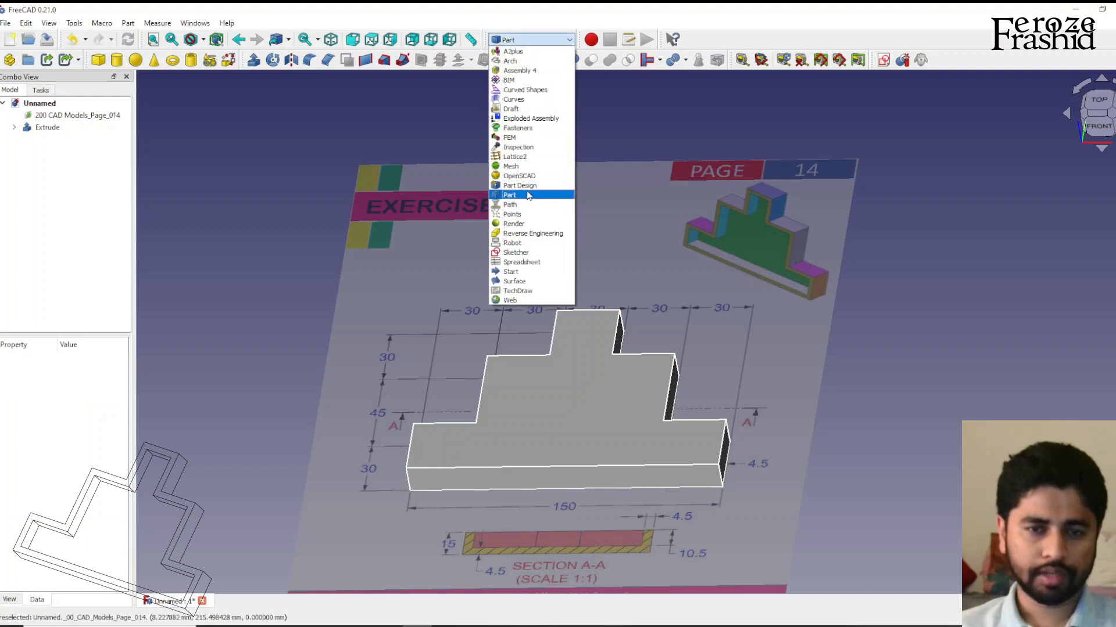
left_click(519, 184)
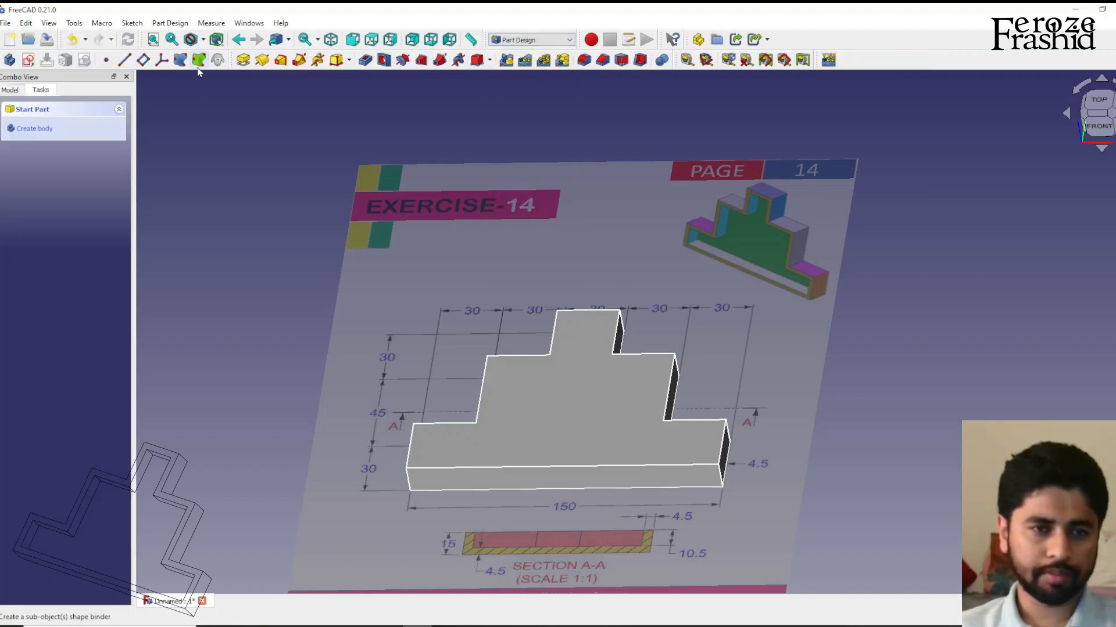
Create a sub-object shape binder from the extrusion's top face and select it
left_click(555, 406)
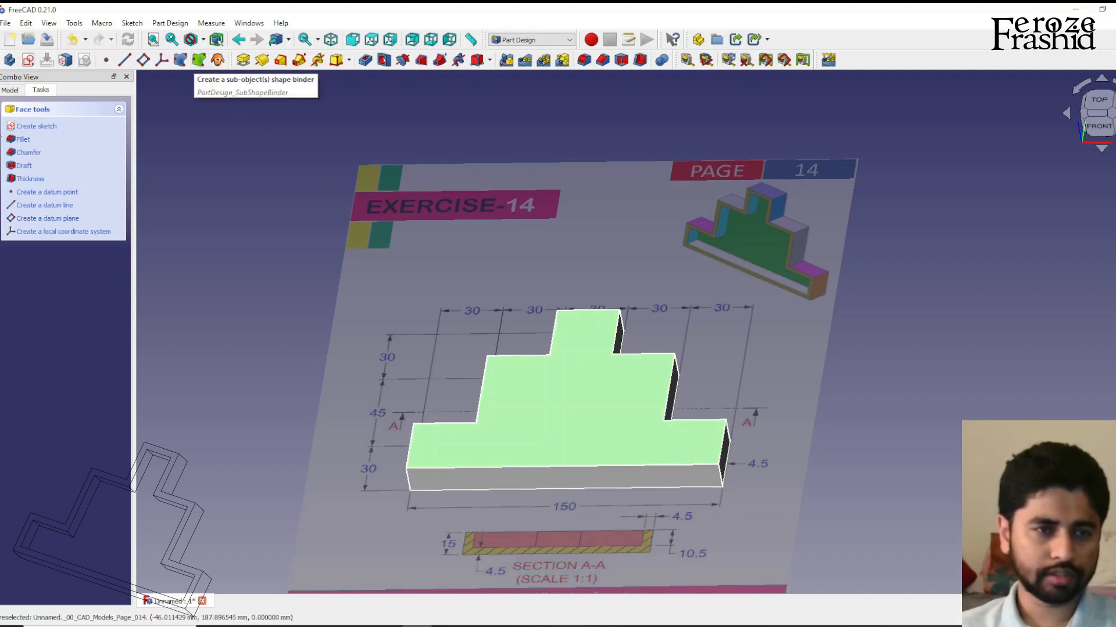
left_click(10, 90)
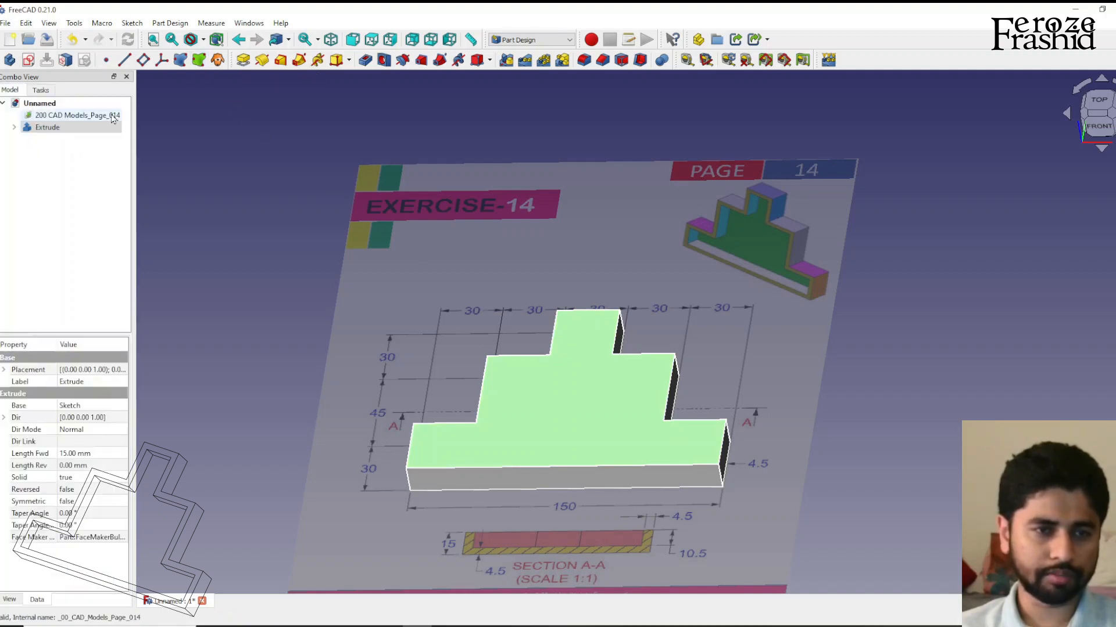
mouse_move(199, 59)
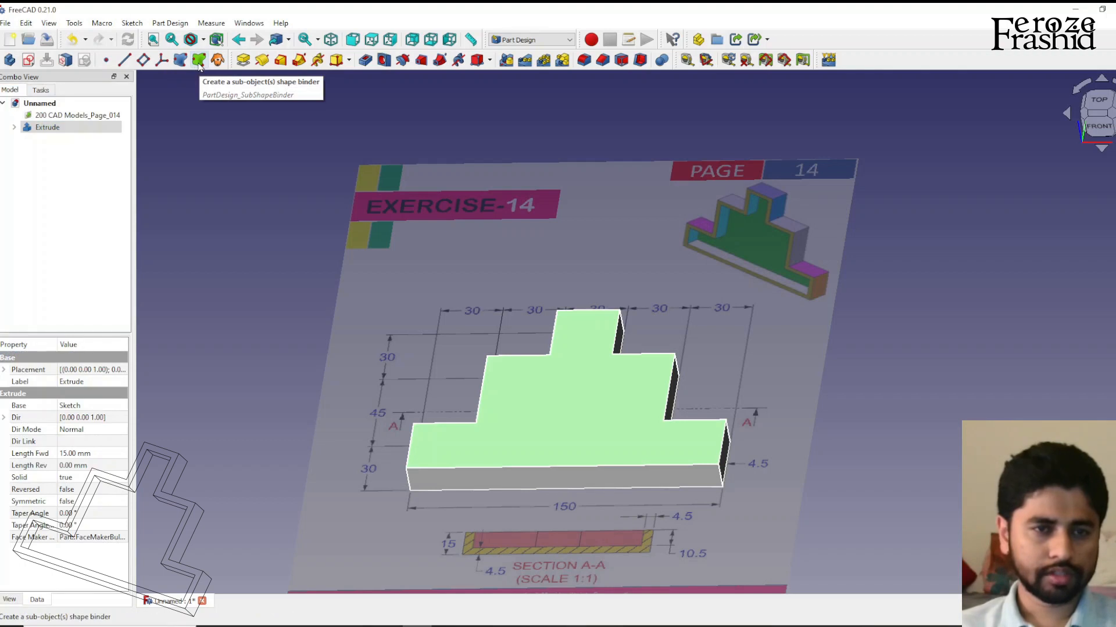
left_click(197, 60)
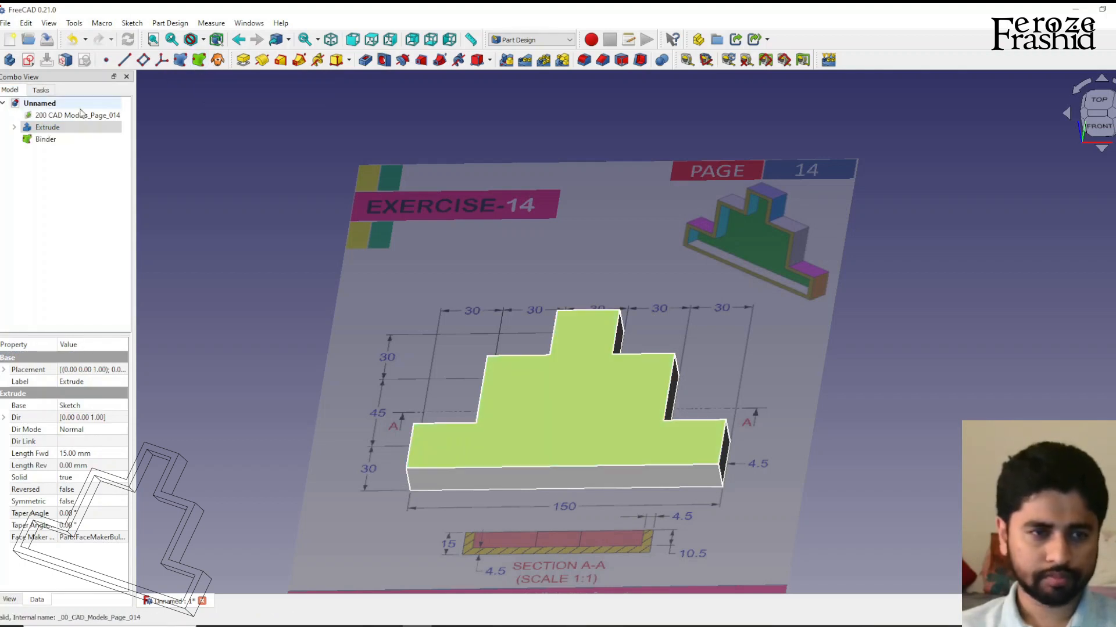
left_click(45, 139)
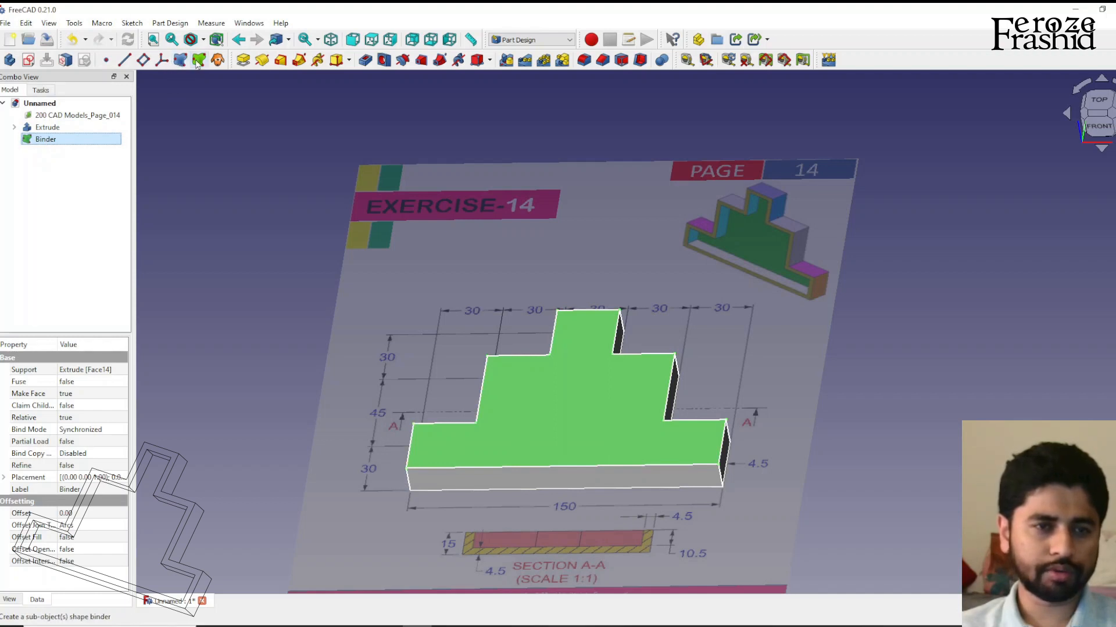
mouse_move(198, 60)
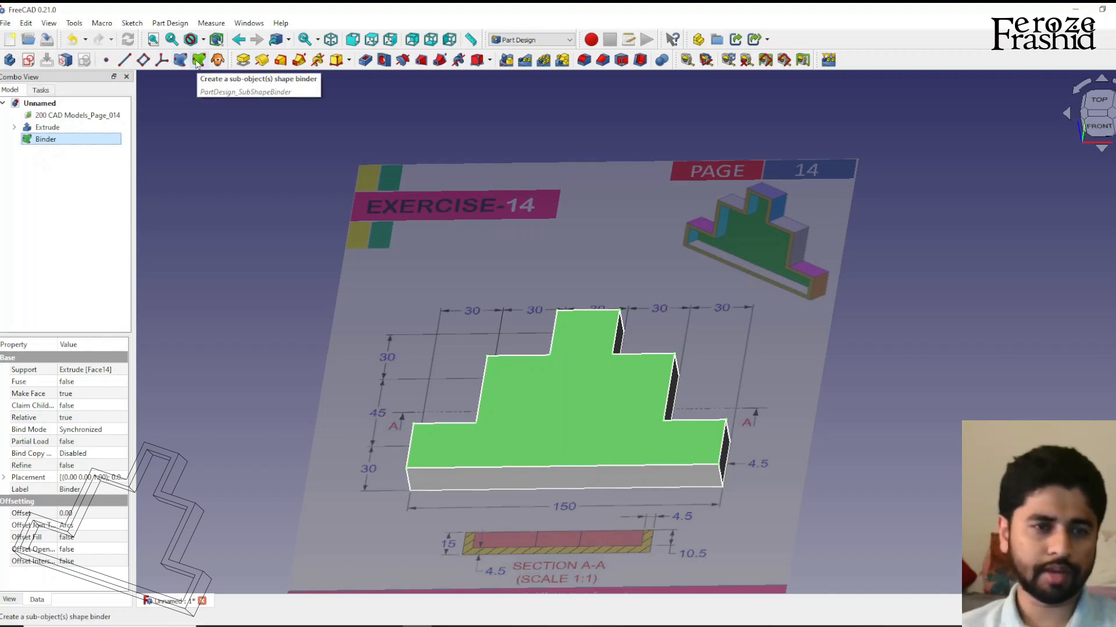
mouse_move(10, 60)
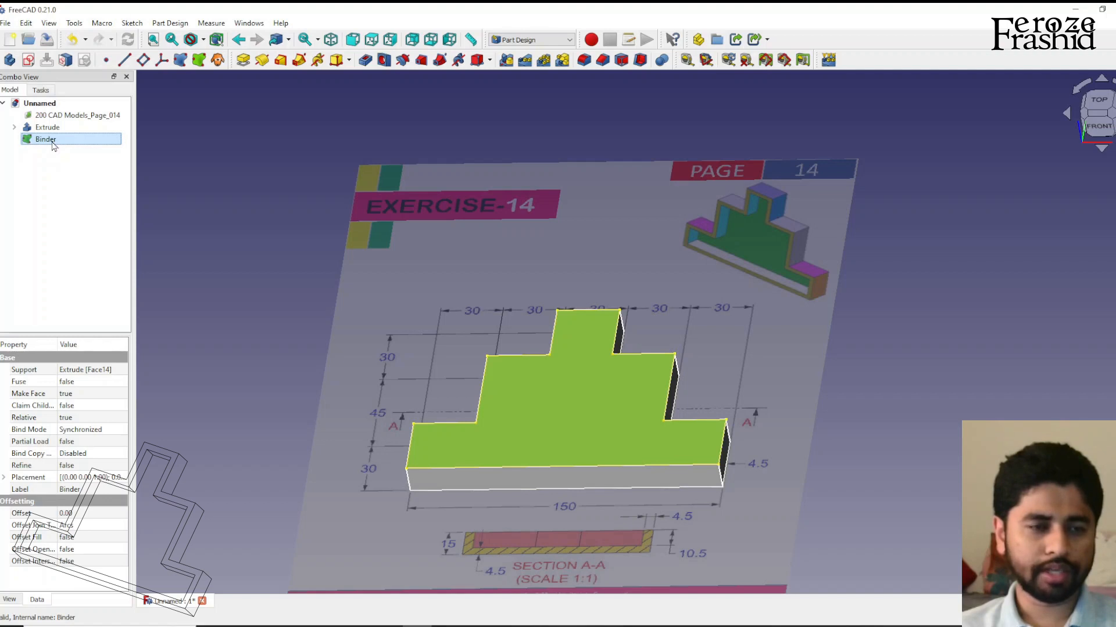
left_click(567, 39)
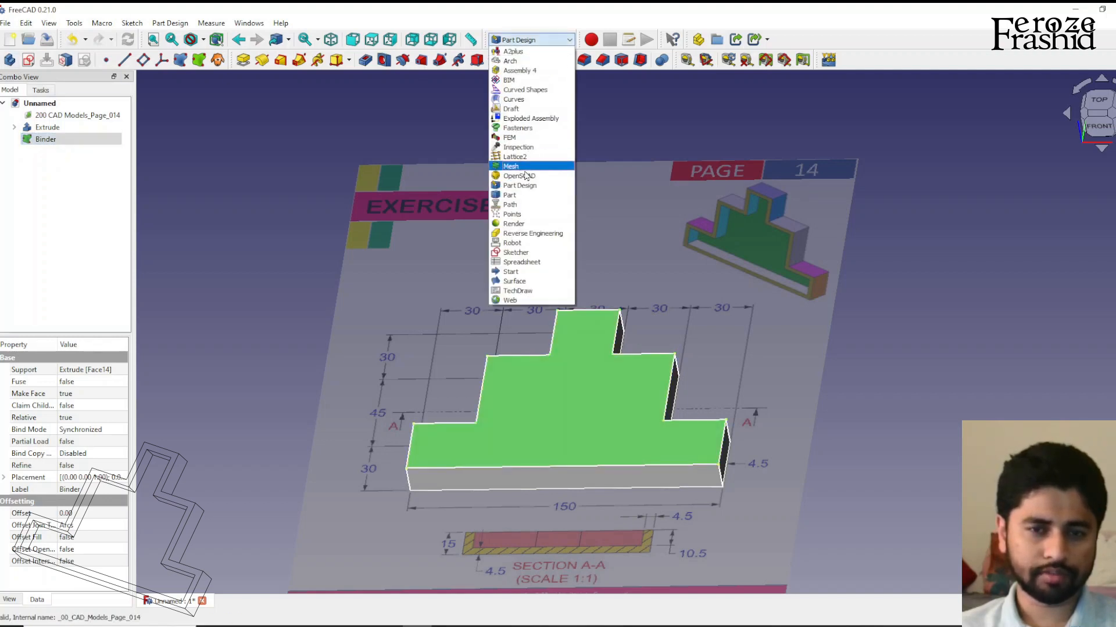
Set the Binder's Offset property to -4.5 mm in the Part workbench
left_click(509, 195)
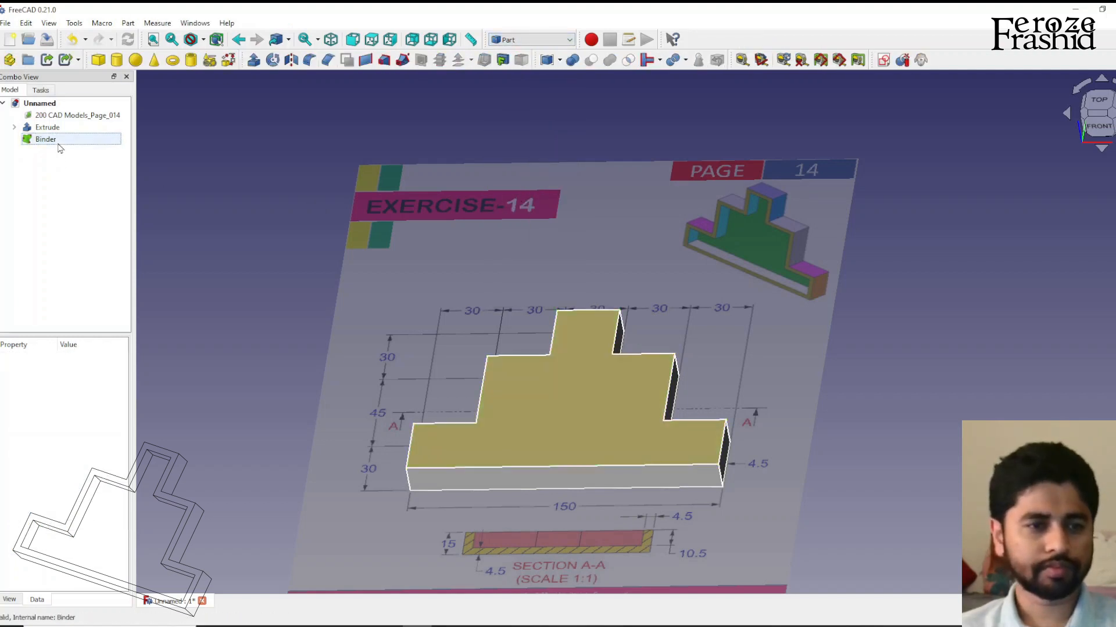
left_click(45, 139)
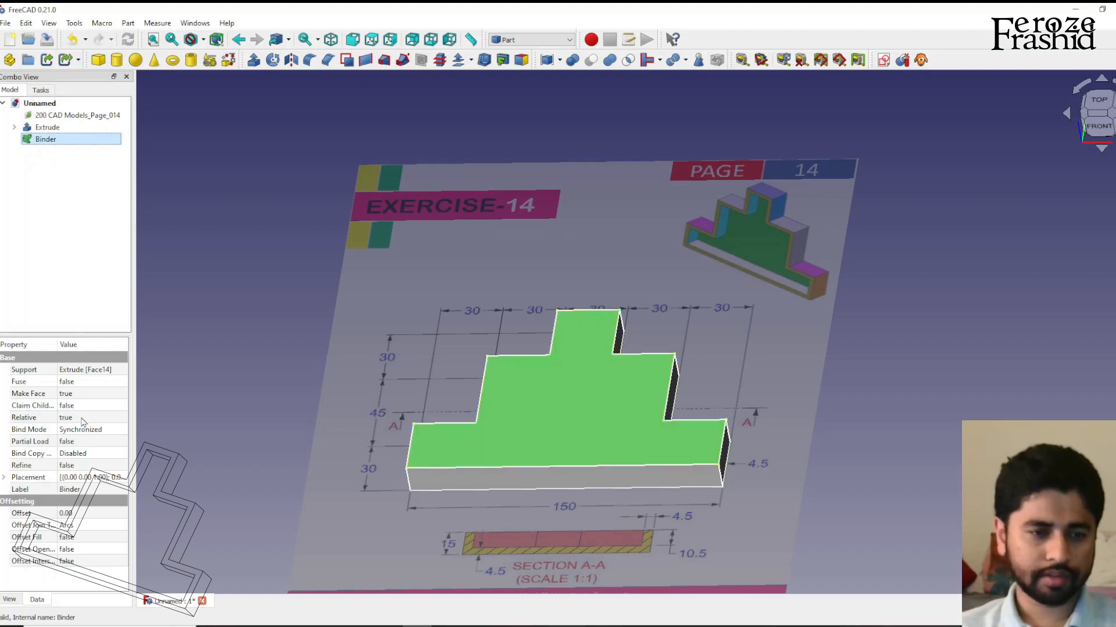
mouse_move(84, 520)
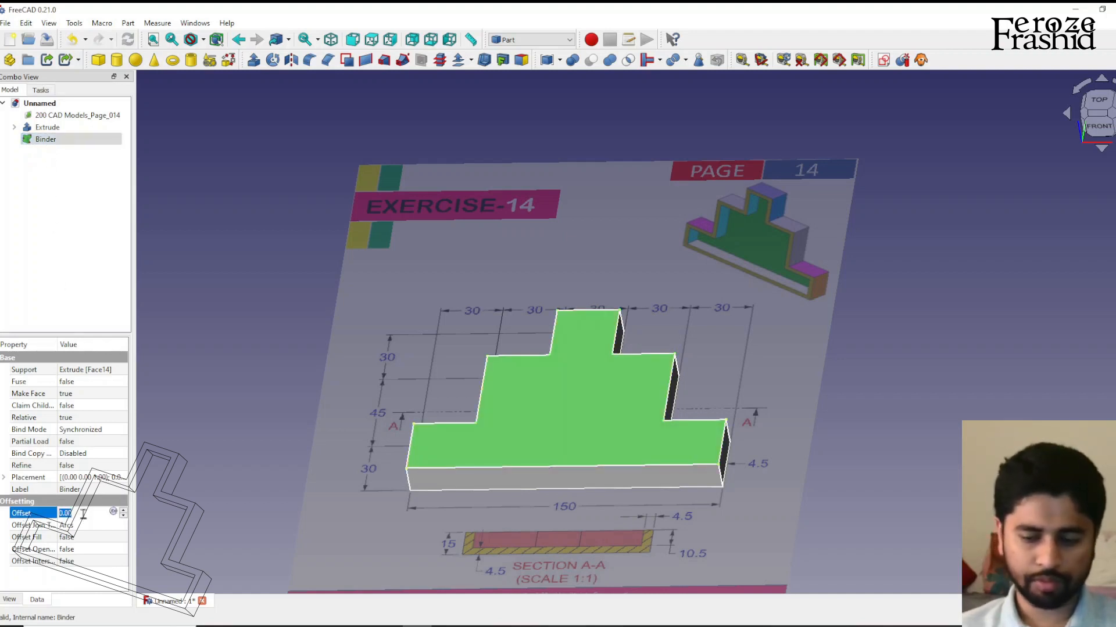
type("-4.5")
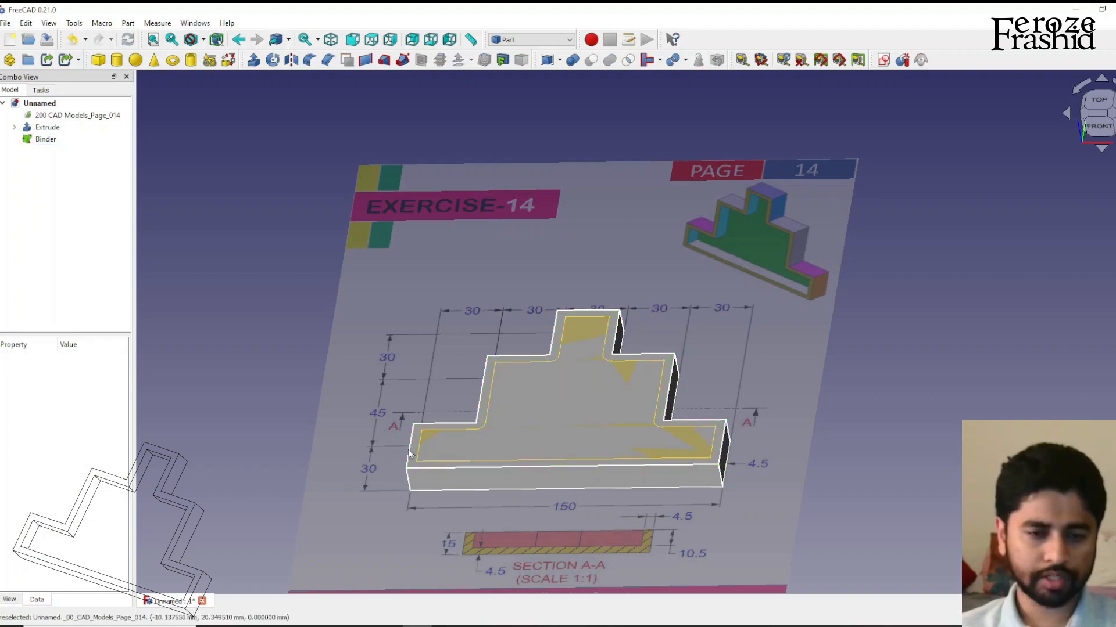
left_click(608, 405)
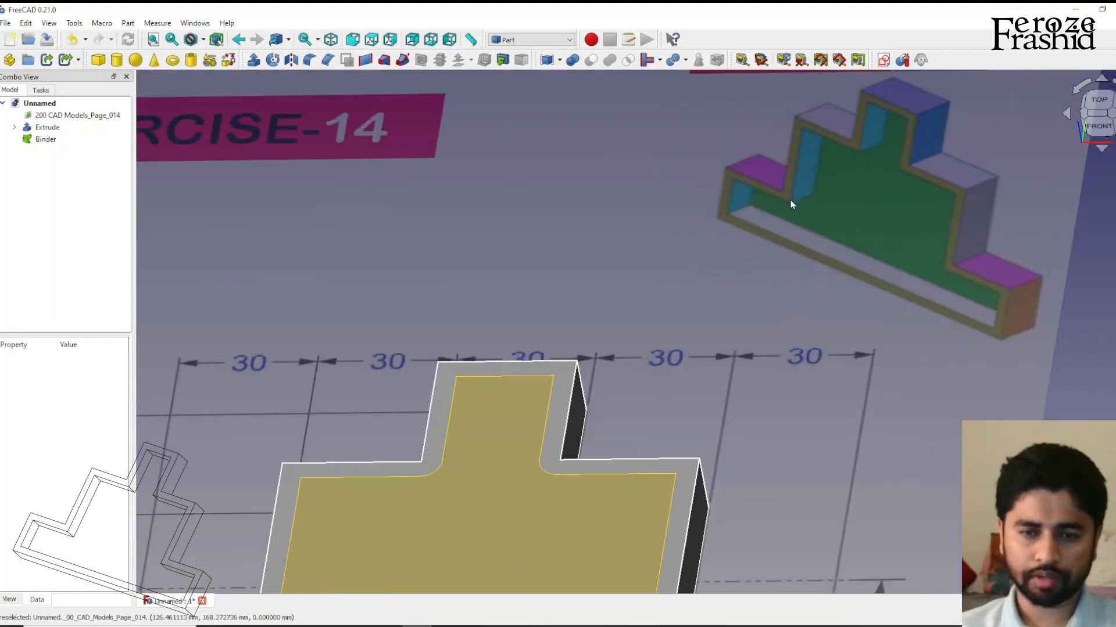
Set the Binder's Offset Join Type to Intersection for sharp corners
left_click(45, 139)
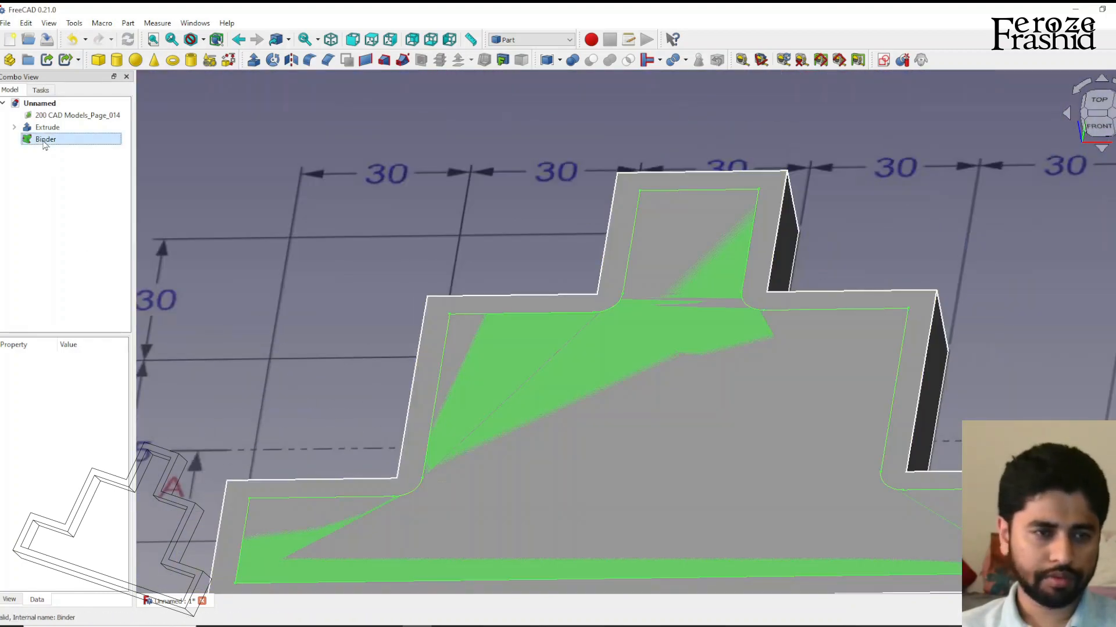
left_click(45, 139)
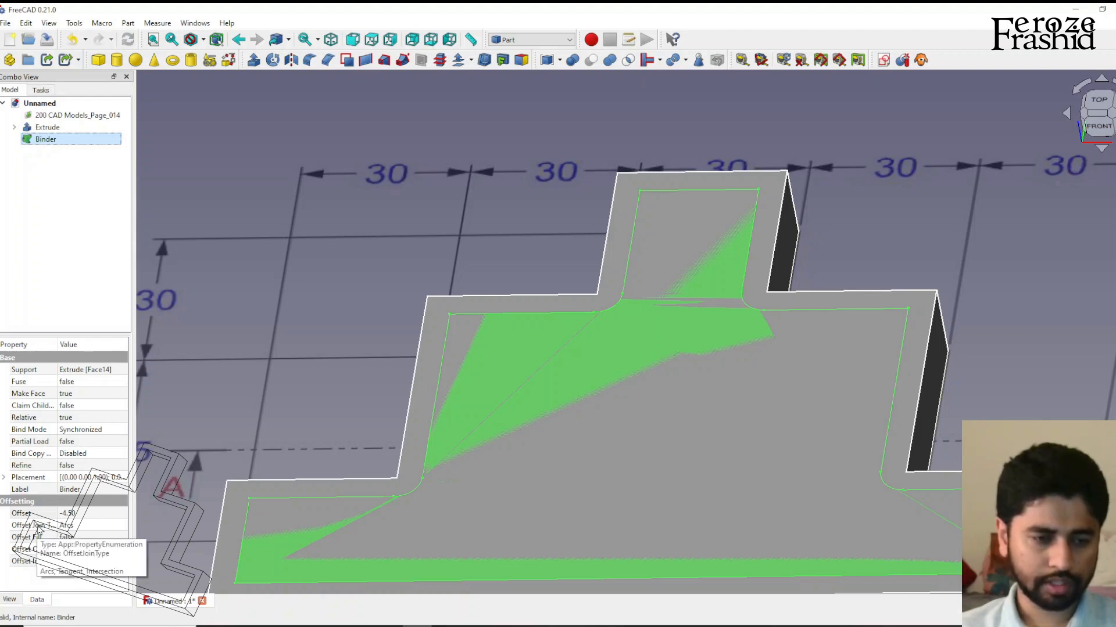
left_click(120, 526)
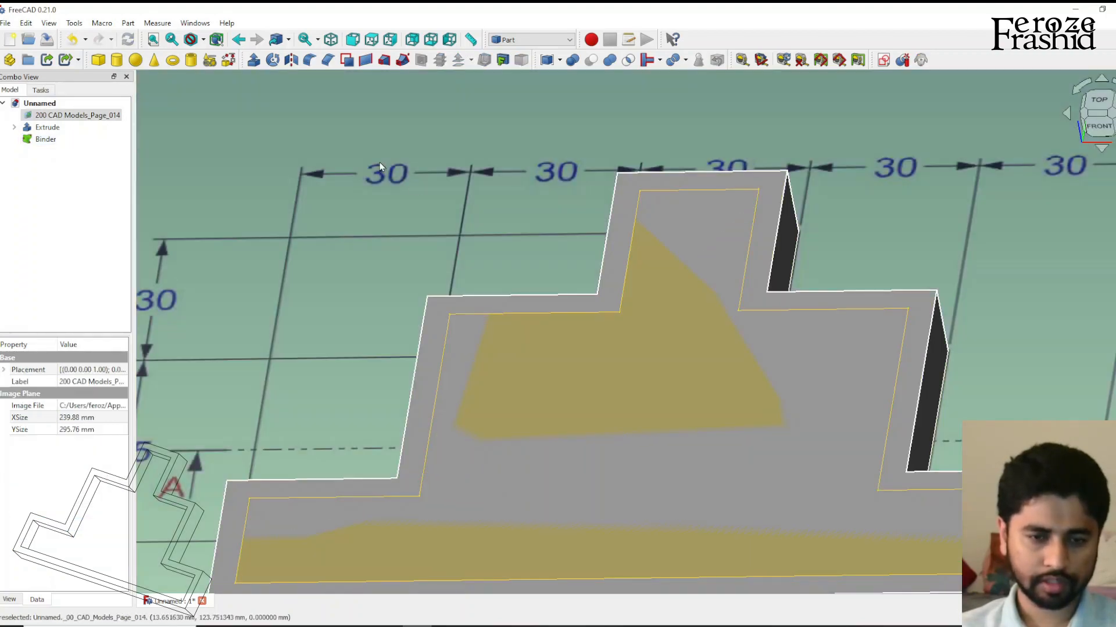
scroll("down", 3)
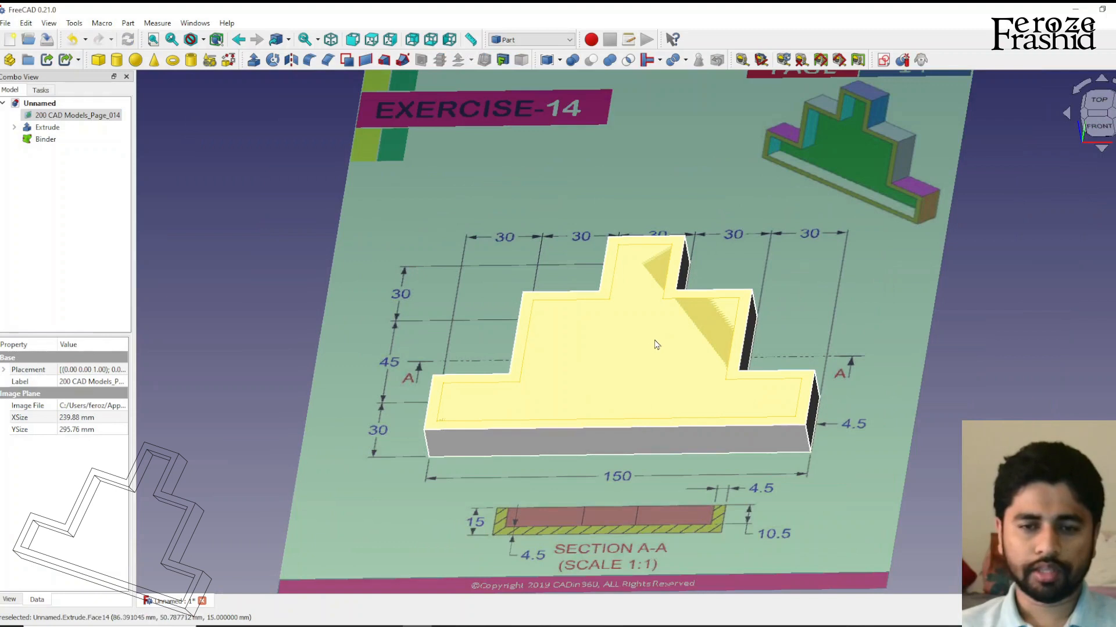
left_click(45, 139)
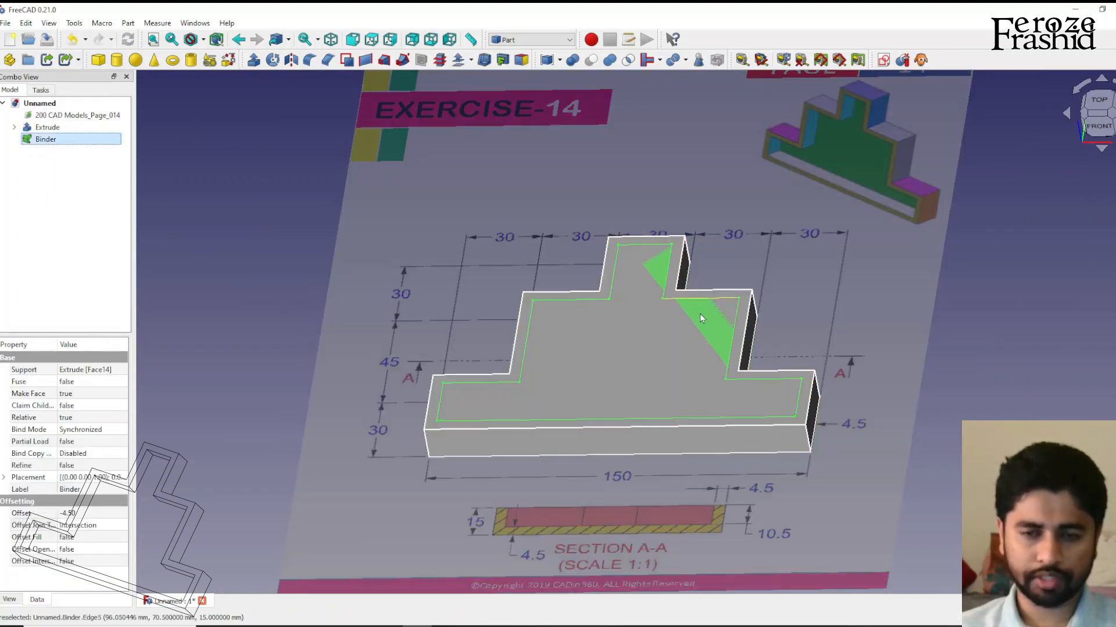
left_click(617, 416)
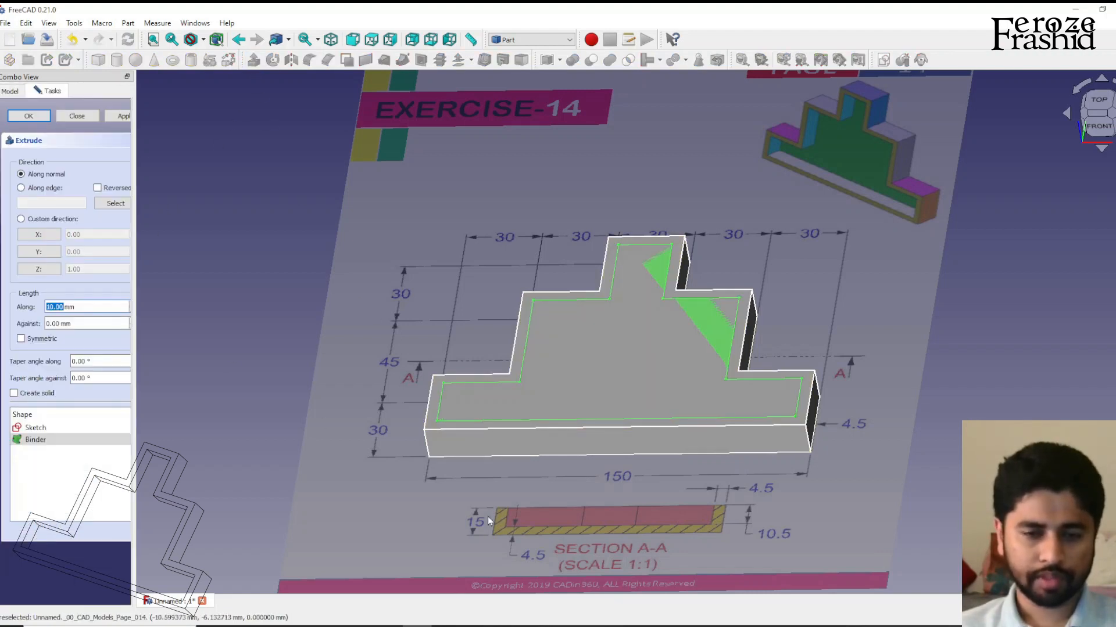
mouse_move(758, 530)
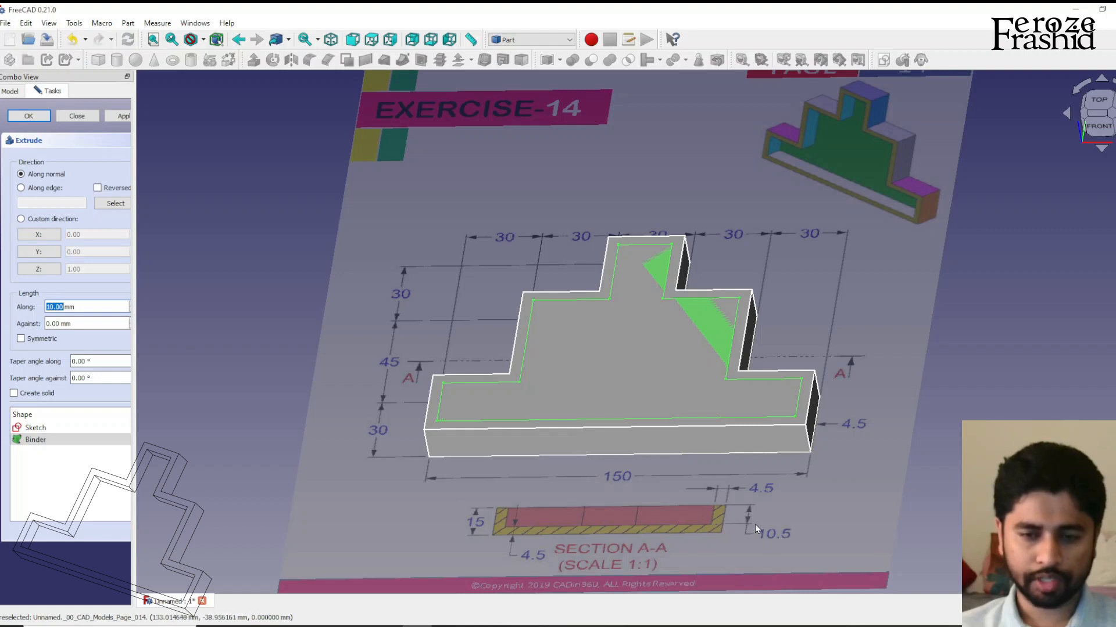
Extrude the offset Binder 10.5 mm reversed into the solid, creating Extrude001
left_click(512, 448)
type("10.5")
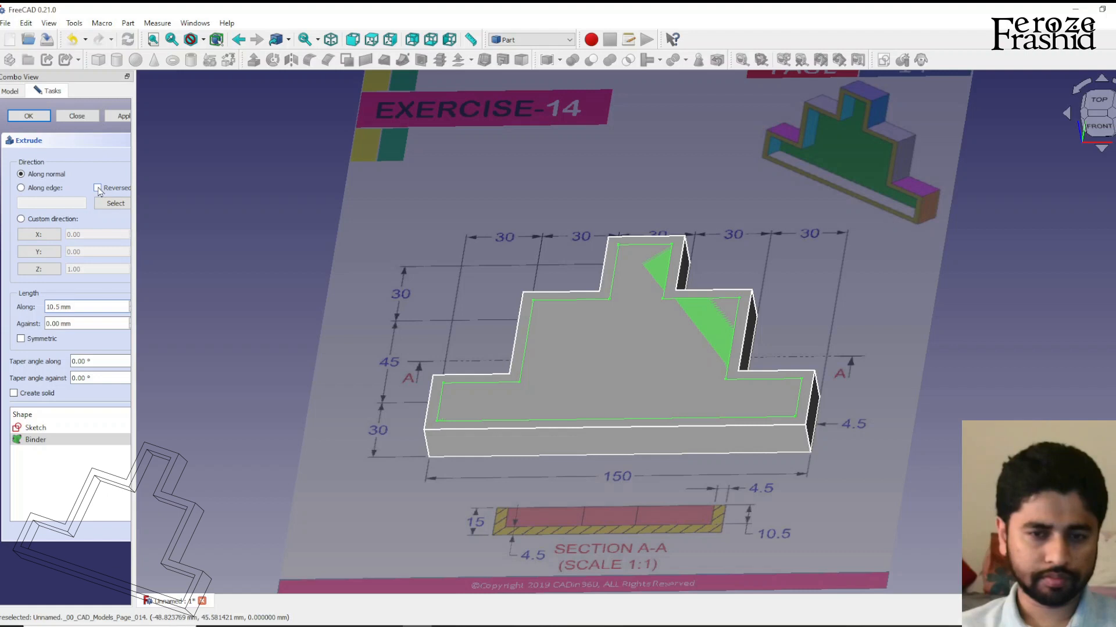
left_click(98, 187)
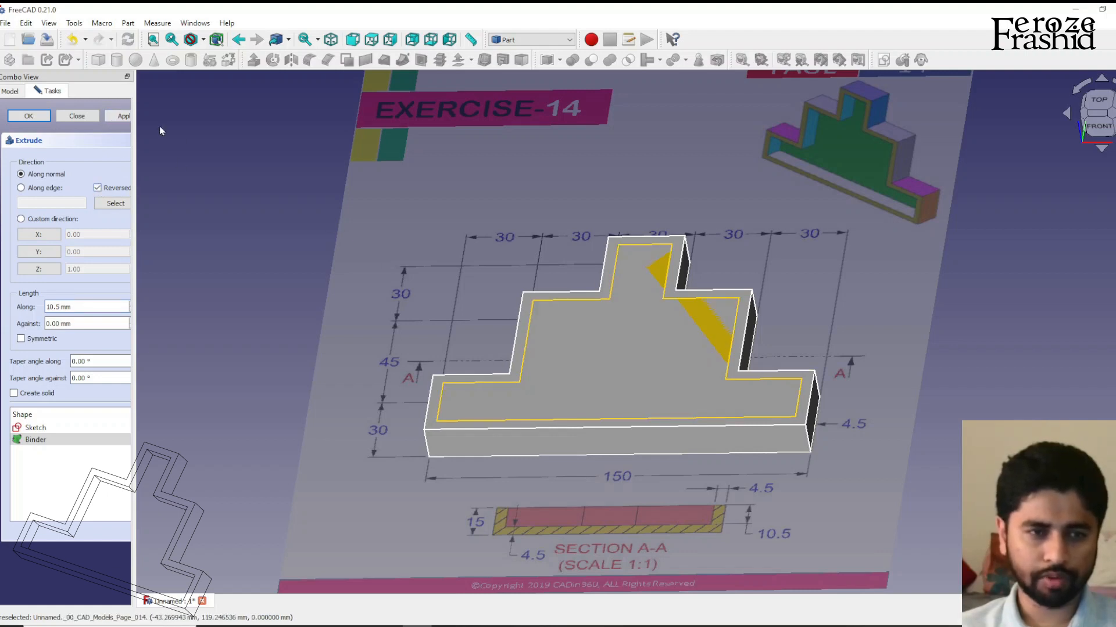
left_click(29, 115)
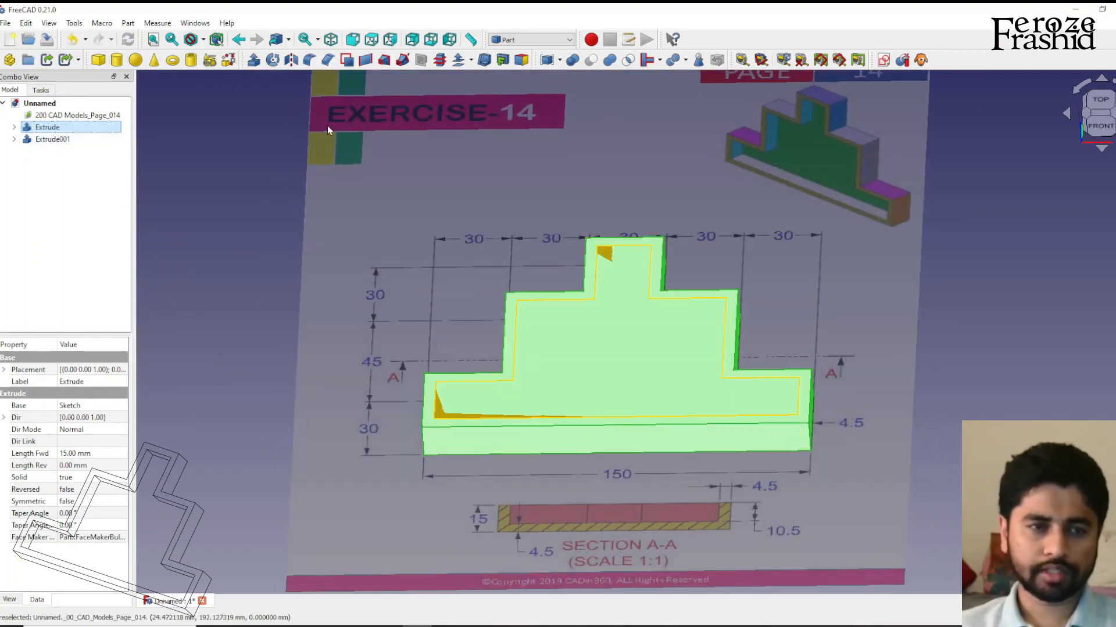
Apply a Boolean Cut of Extrude001 from Extrude
left_click(53, 140)
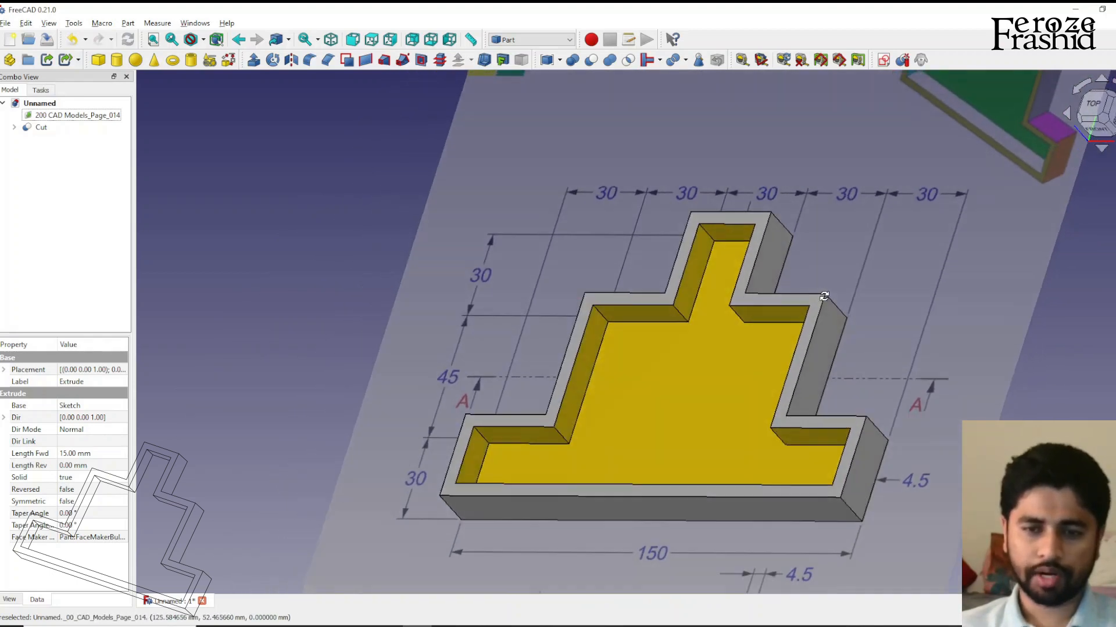
left_click(768, 267)
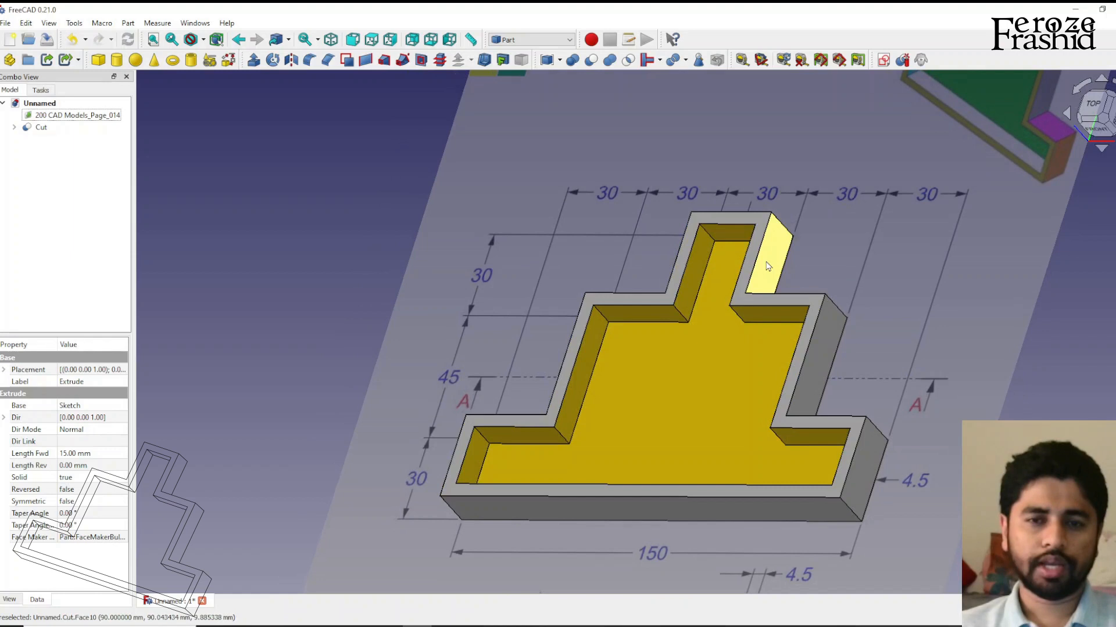
mouse_move(766, 266)
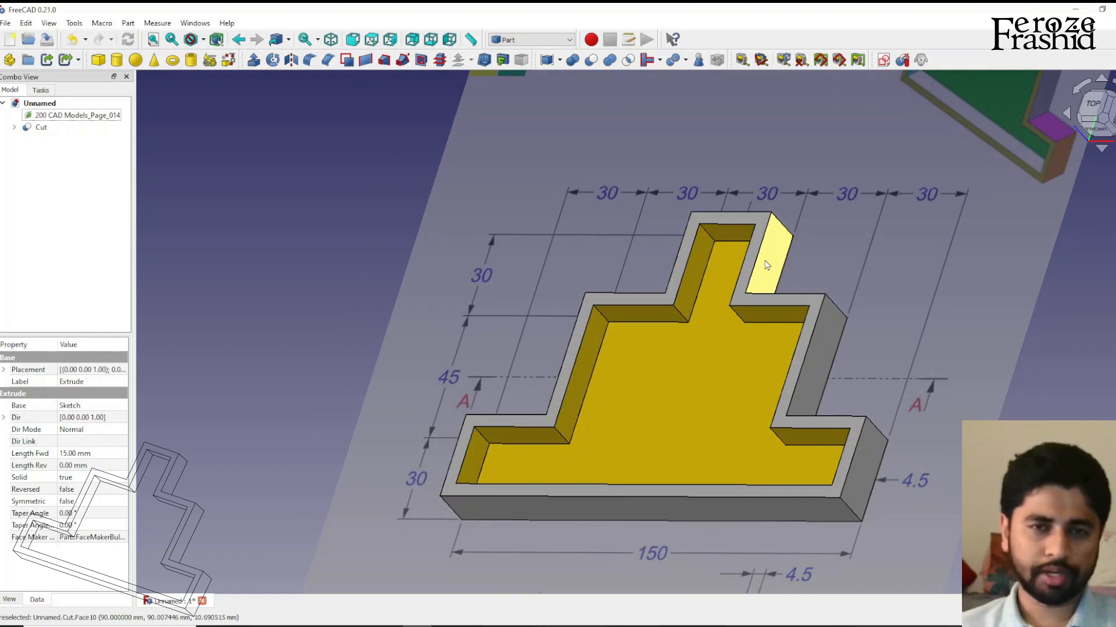